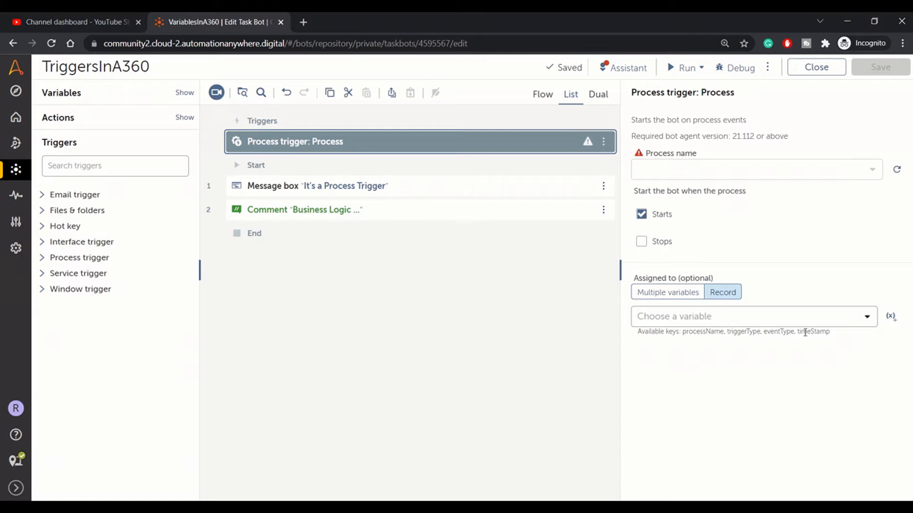
{"action": "mouse_move", "coordinate": [818, 327]}
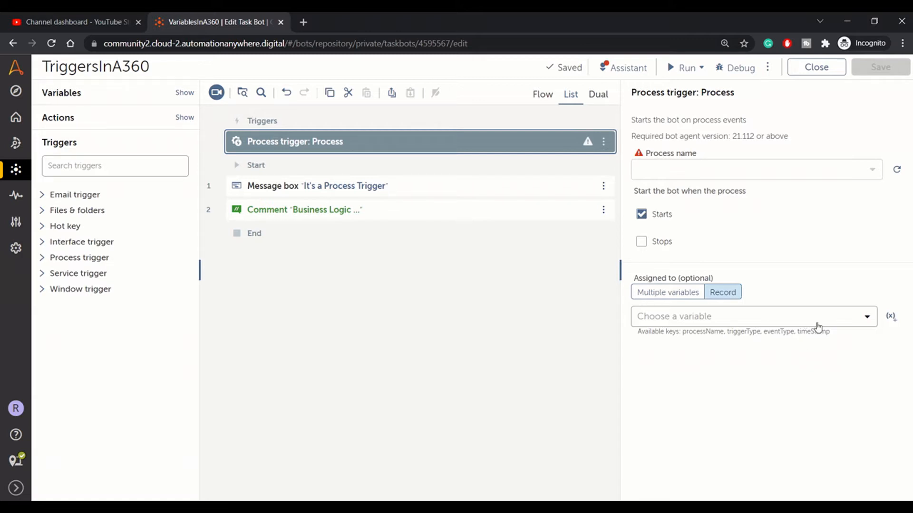
{"action": "mouse_move", "coordinate": [697, 449]}
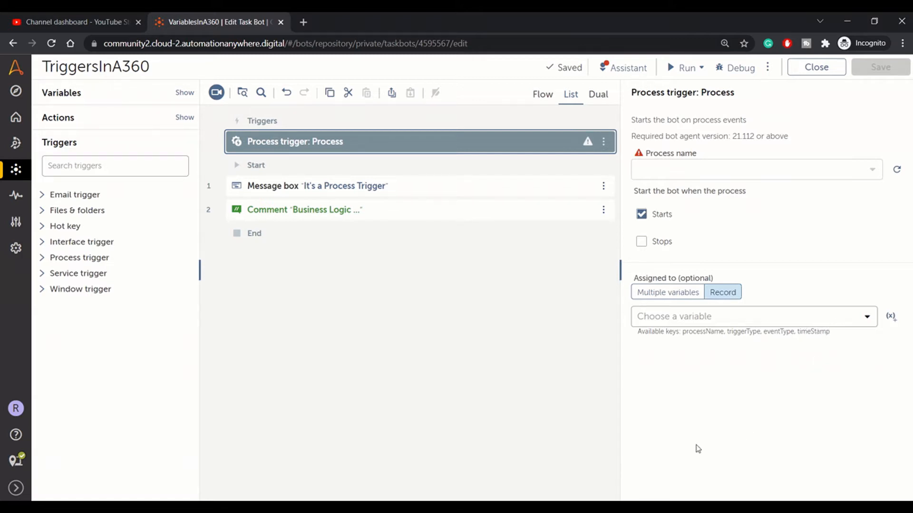
{"action": "mouse_move", "coordinate": [264, 308]}
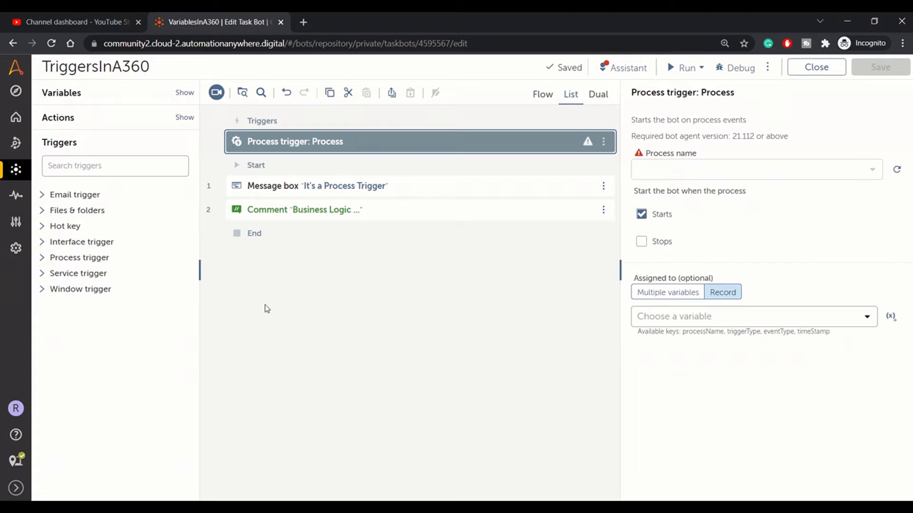
{"action": "mouse_move", "coordinate": [240, 292]}
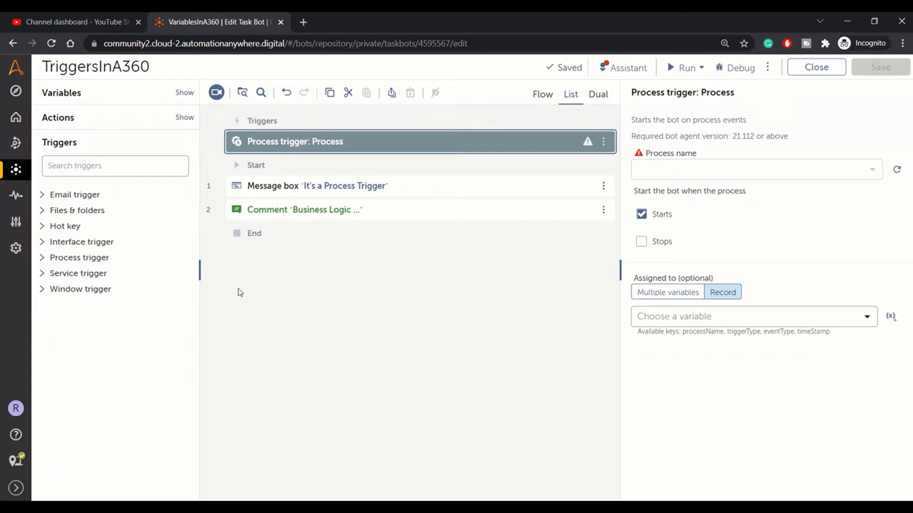
{"action": "mouse_move", "coordinate": [348, 300]}
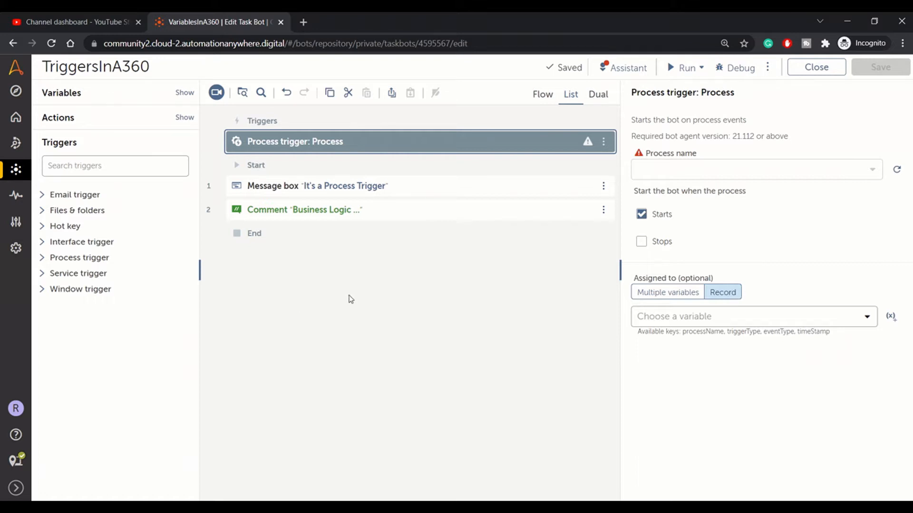
{"action": "mouse_move", "coordinate": [77, 272]}
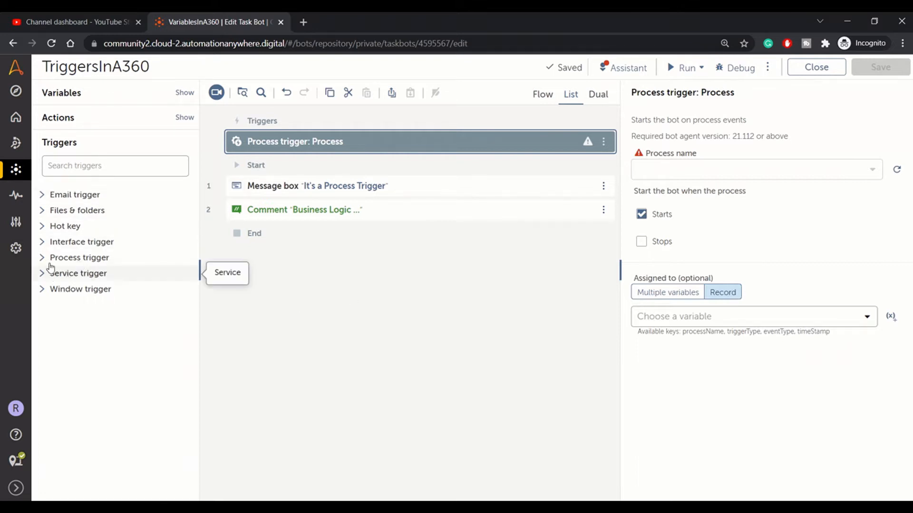
{"action": "mouse_move", "coordinate": [80, 289]}
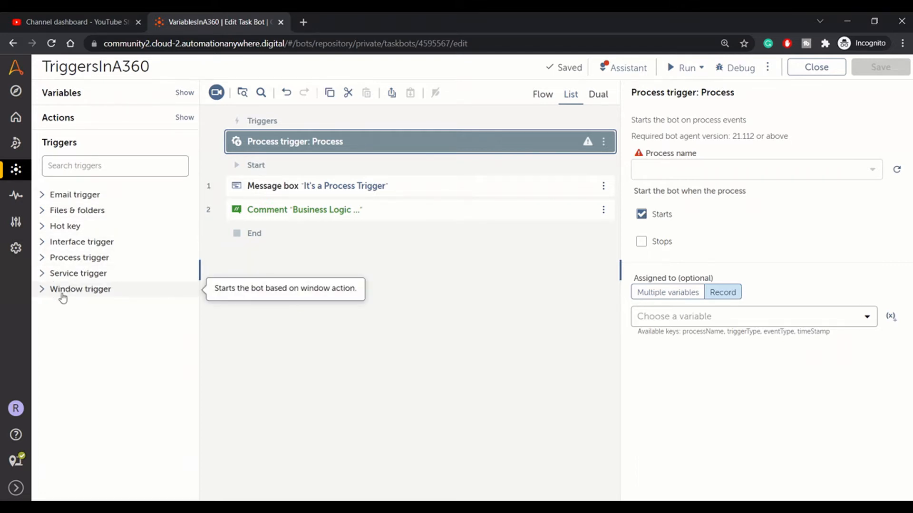
{"action": "mouse_move", "coordinate": [76, 214]}
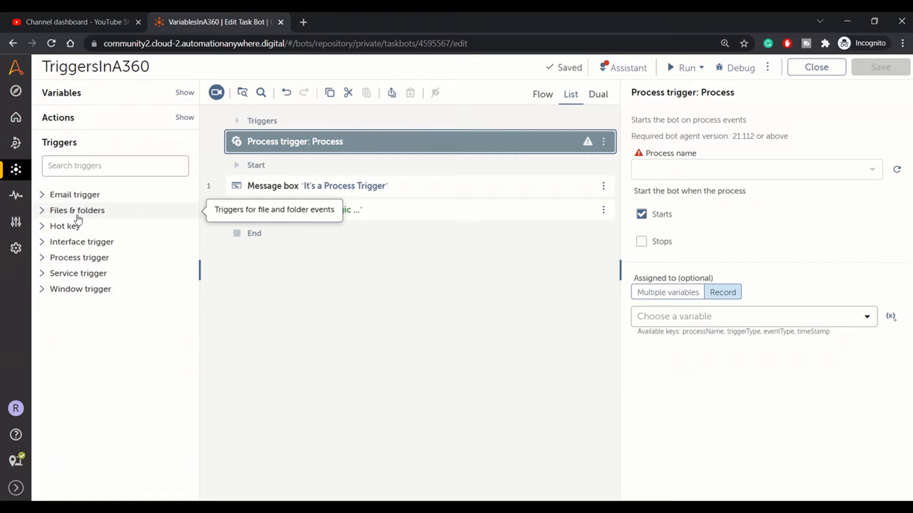
{"action": "mouse_move", "coordinate": [116, 246]}
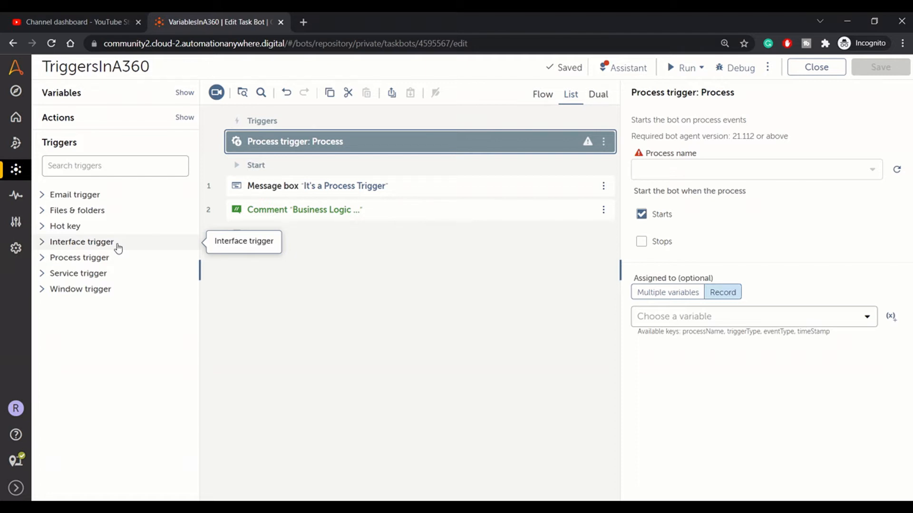
{"action": "mouse_move", "coordinate": [127, 253]}
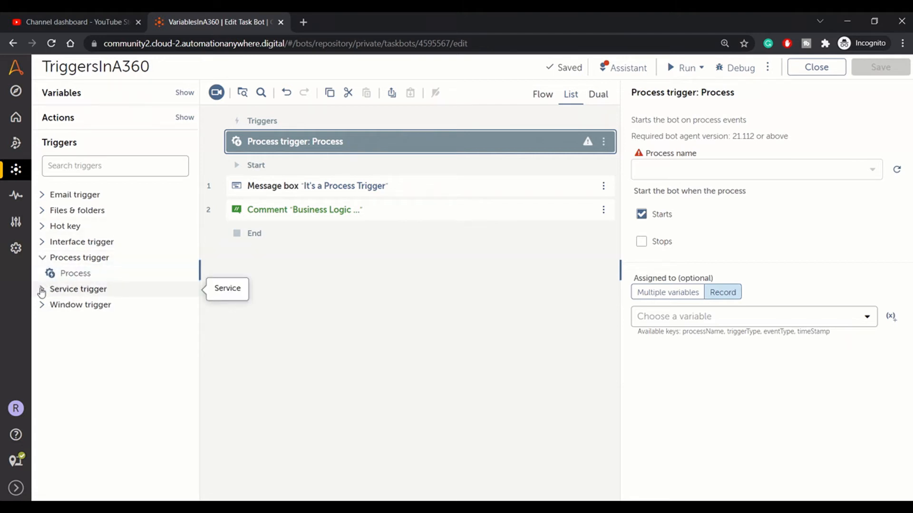
{"action": "mouse_move", "coordinate": [75, 274]}
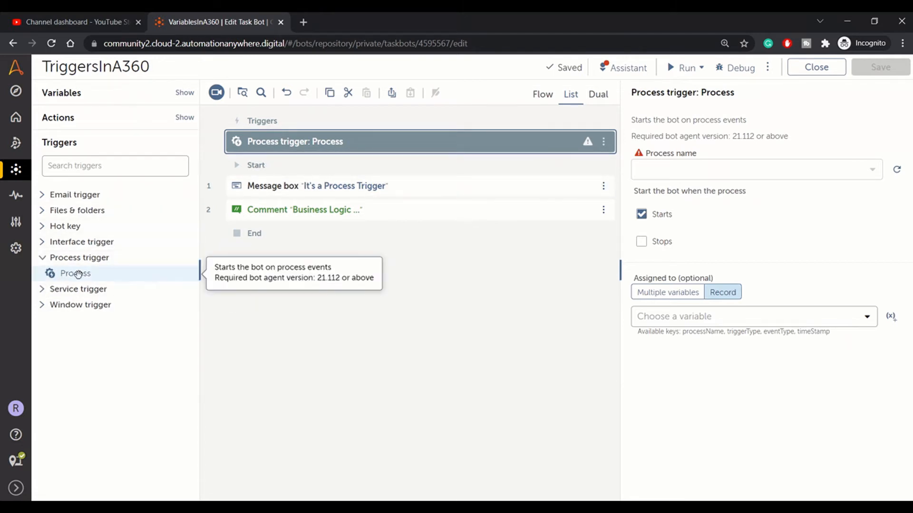
{"action": "mouse_move", "coordinate": [326, 146]}
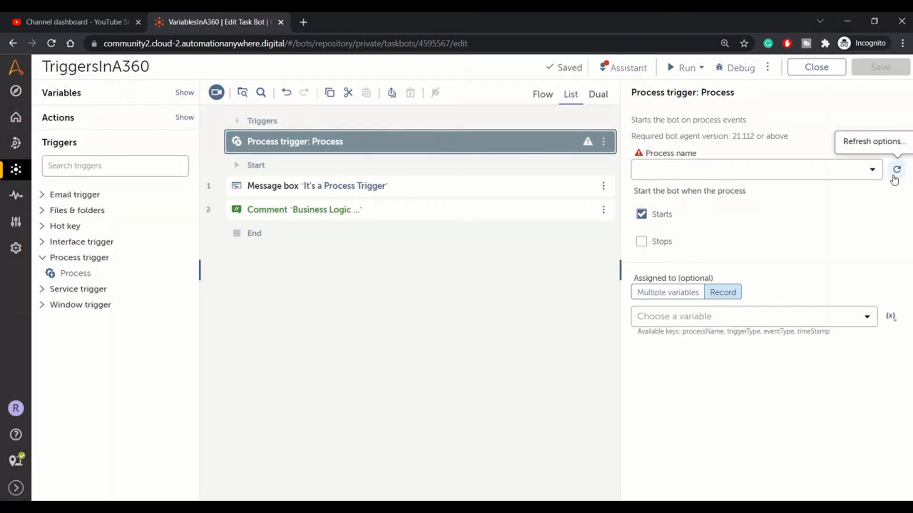
{"action": "mouse_move", "coordinate": [725, 175]}
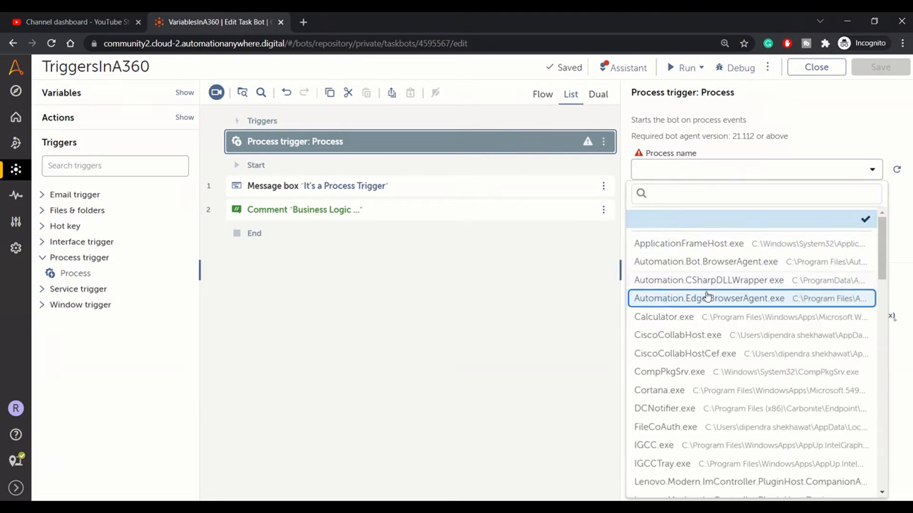
Search 'cal' and choose Calculator.exe as the watched process, leaving Starts checked
{"action": "type", "text": "cal"}
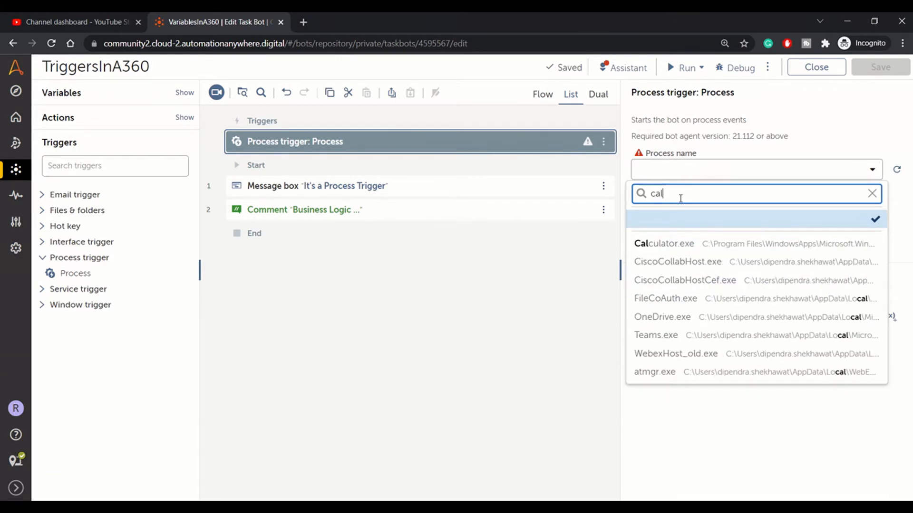
{"action": "left_click", "coordinate": [663, 243]}
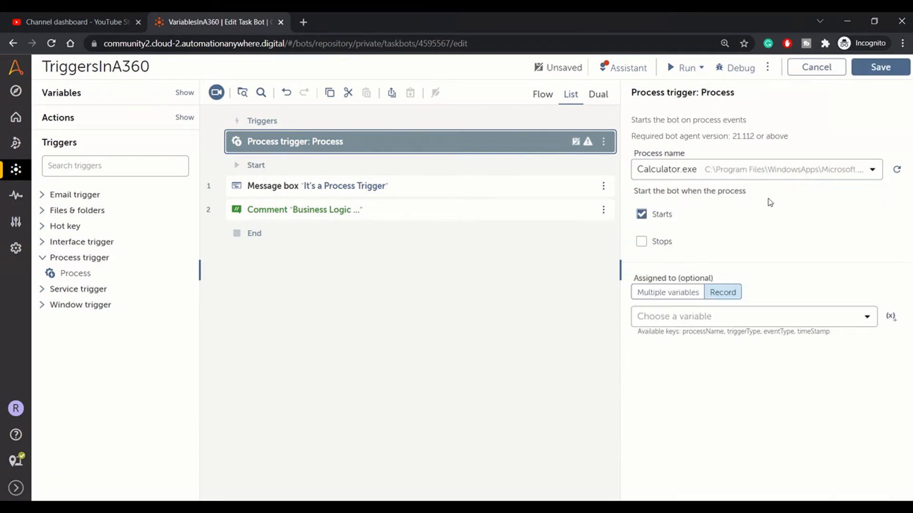
{"action": "mouse_move", "coordinate": [631, 222]}
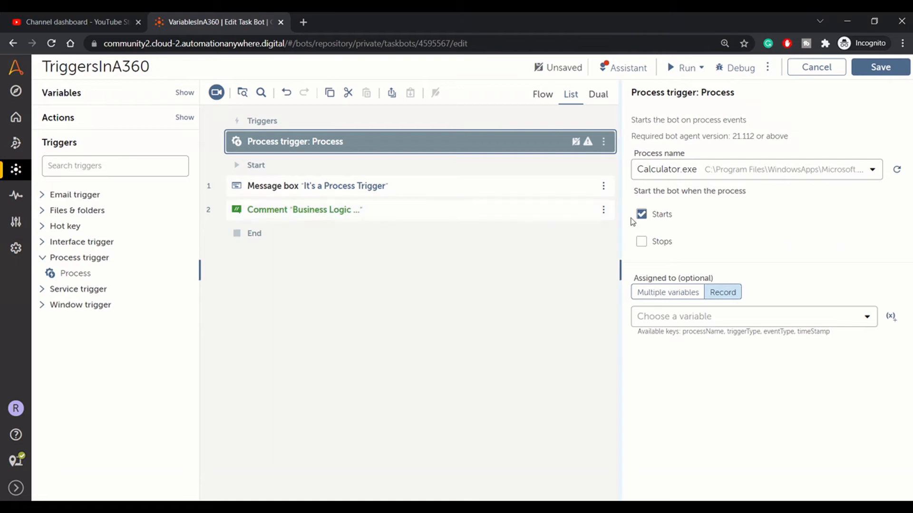
{"action": "mouse_move", "coordinate": [693, 194]}
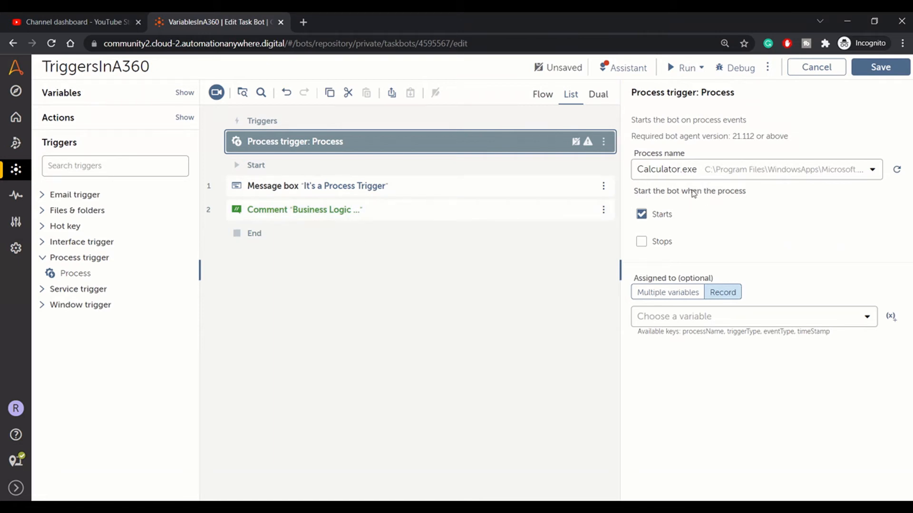
{"action": "mouse_move", "coordinate": [673, 230]}
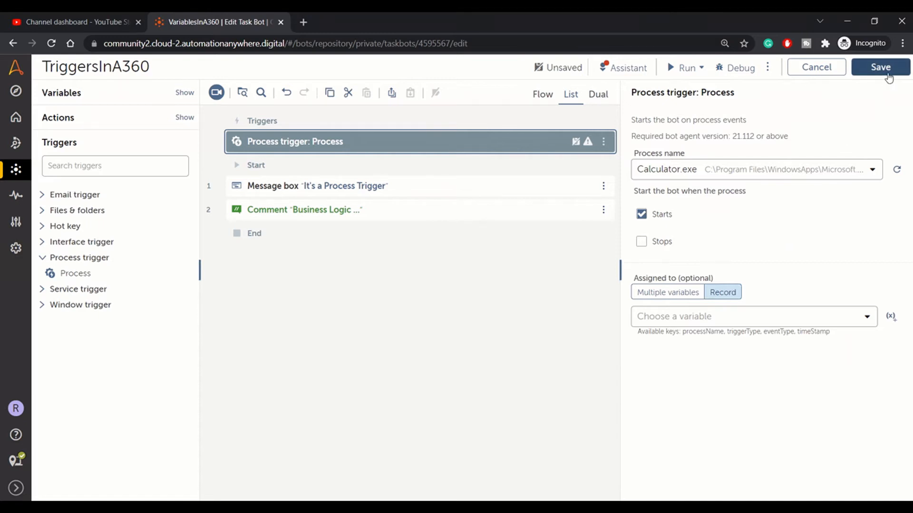
Save the bot, launch Calculator to fire the trigger, and dismiss the bot message and success dialog
{"action": "left_click", "coordinate": [880, 66]}
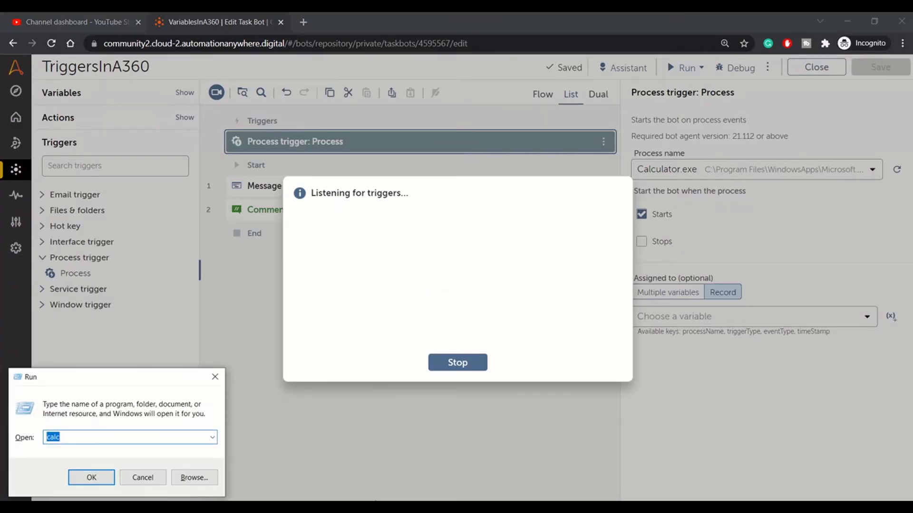
{"action": "left_click", "coordinate": [91, 477]}
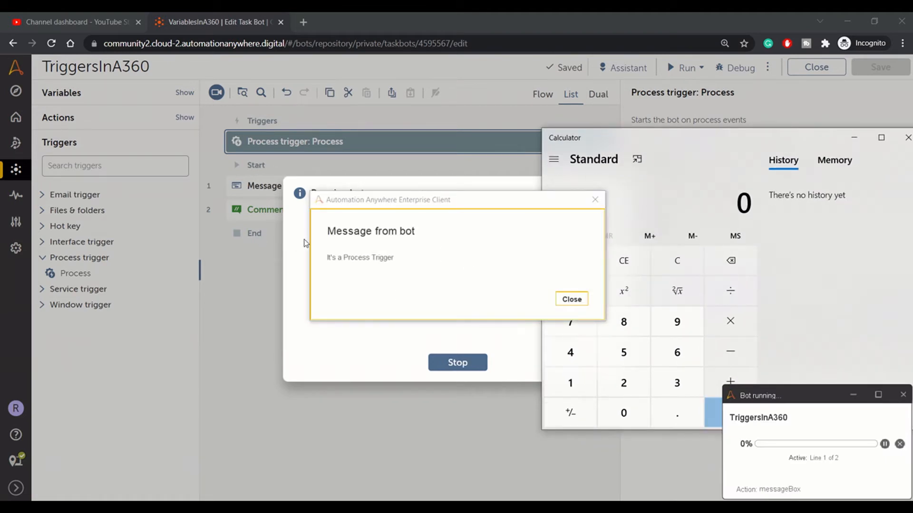
{"action": "mouse_move", "coordinate": [571, 298]}
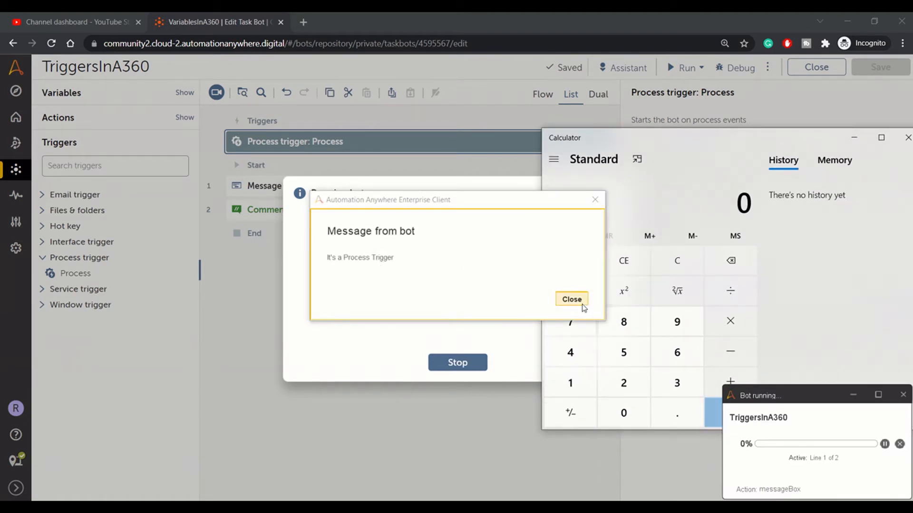
{"action": "left_click", "coordinate": [571, 299]}
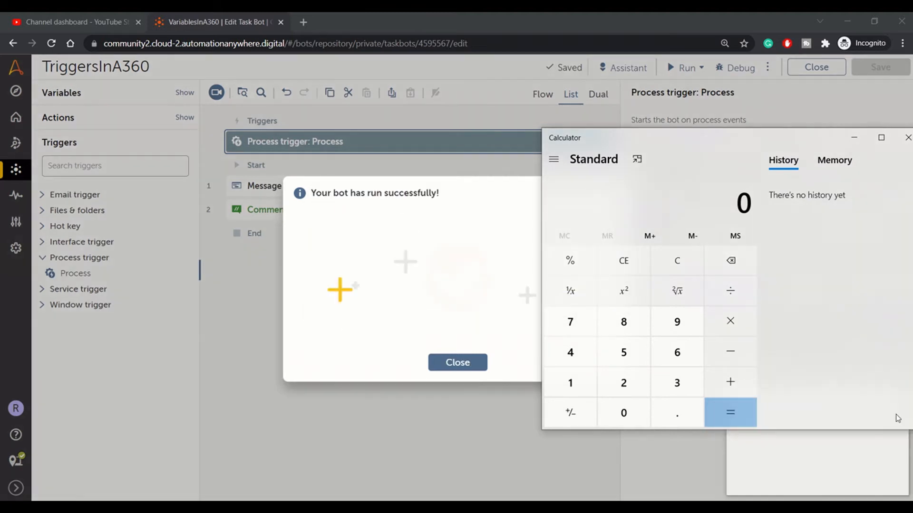
{"action": "left_click", "coordinate": [457, 362]}
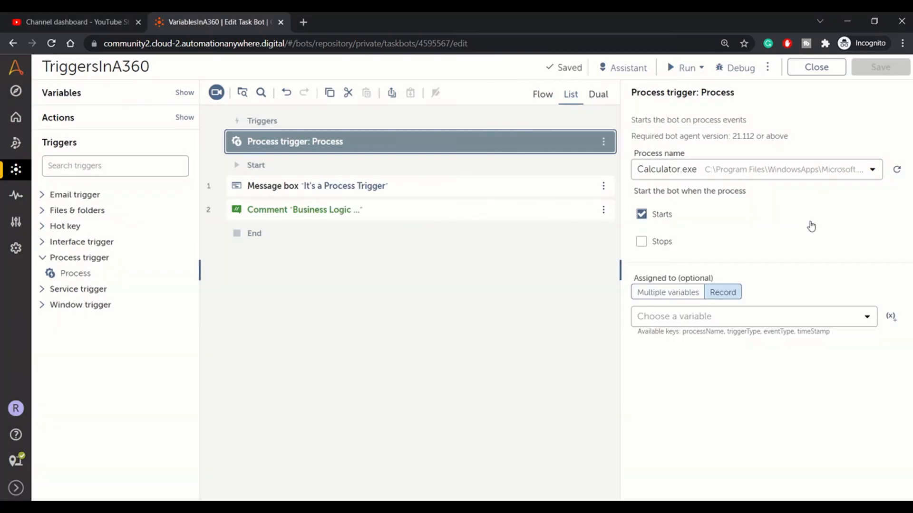
{"action": "mouse_move", "coordinate": [259, 152]}
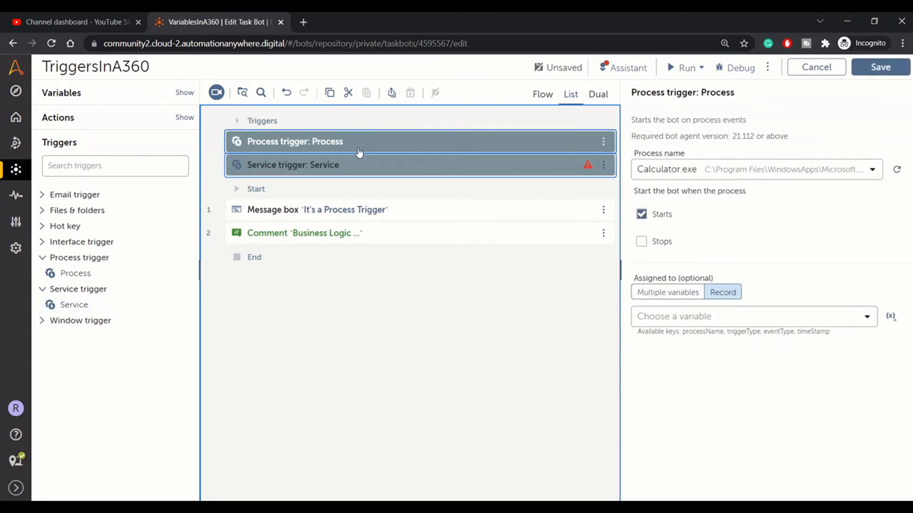
Disable the Process trigger from its three-dot menu and select the new Service trigger
{"action": "left_click", "coordinate": [603, 142]}
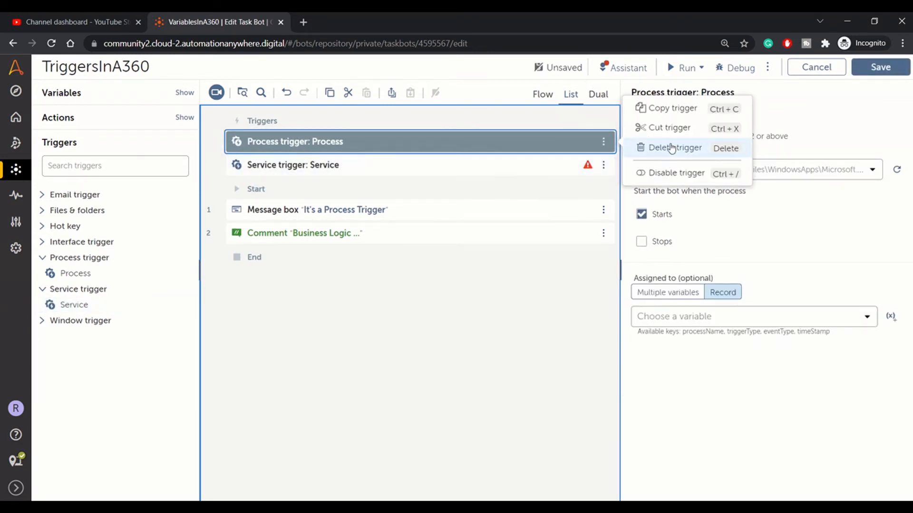
{"action": "left_click", "coordinate": [676, 173]}
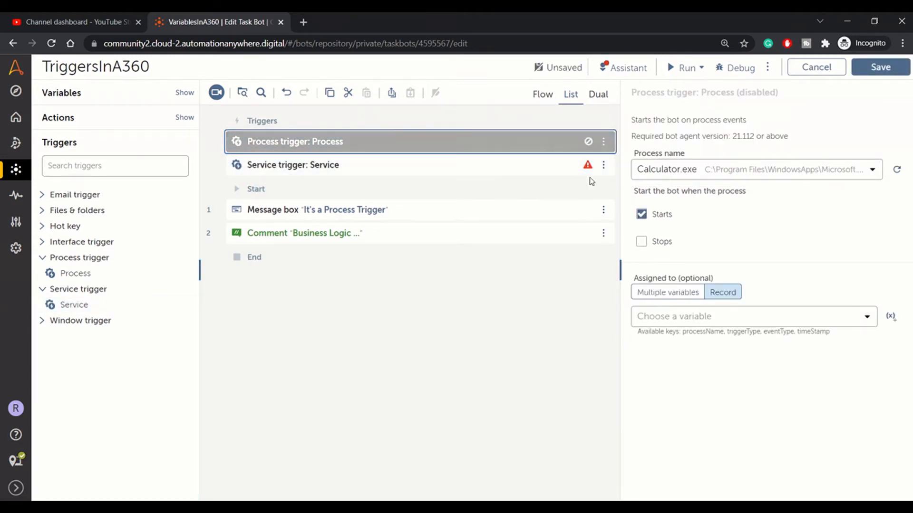
{"action": "left_click", "coordinate": [293, 165]}
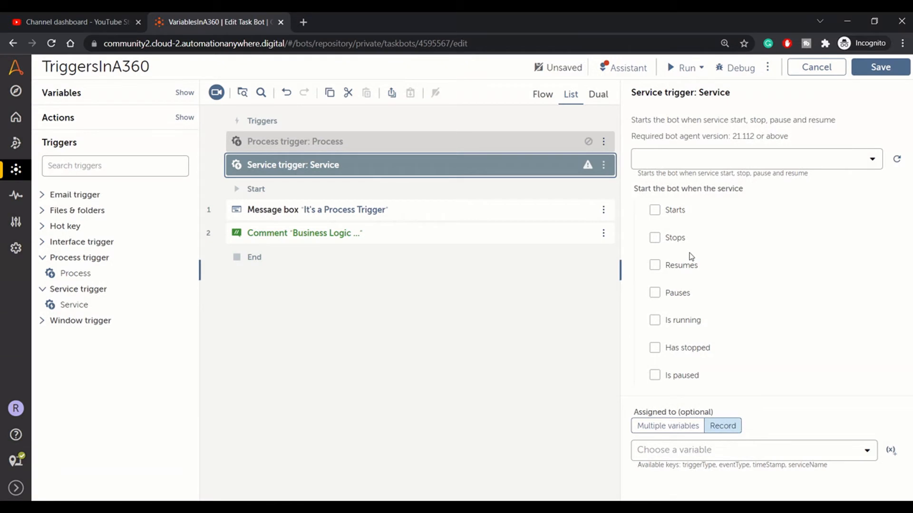
{"action": "mouse_move", "coordinate": [704, 343]}
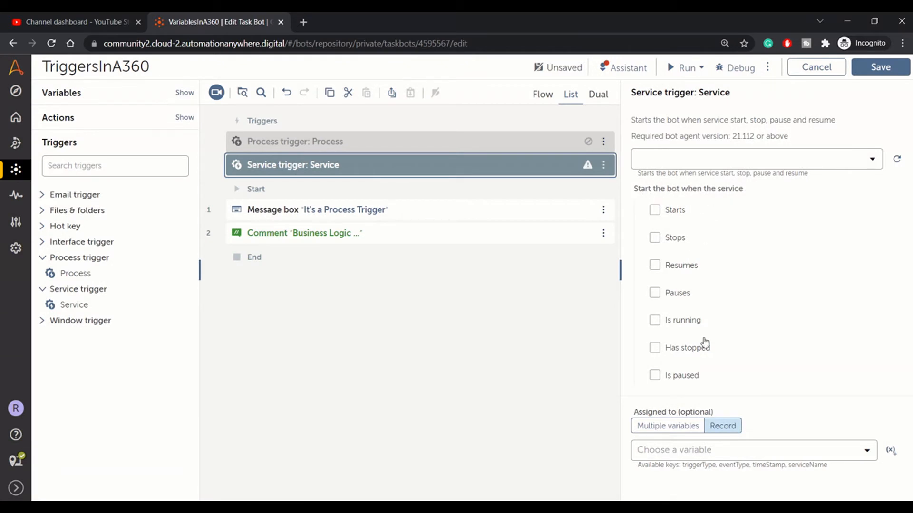
{"action": "mouse_move", "coordinate": [691, 232]}
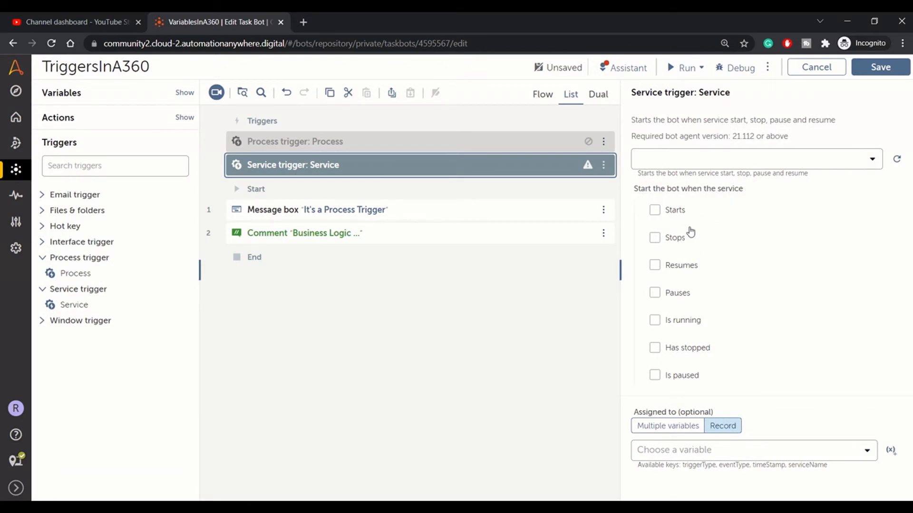
{"action": "mouse_move", "coordinate": [682, 381]}
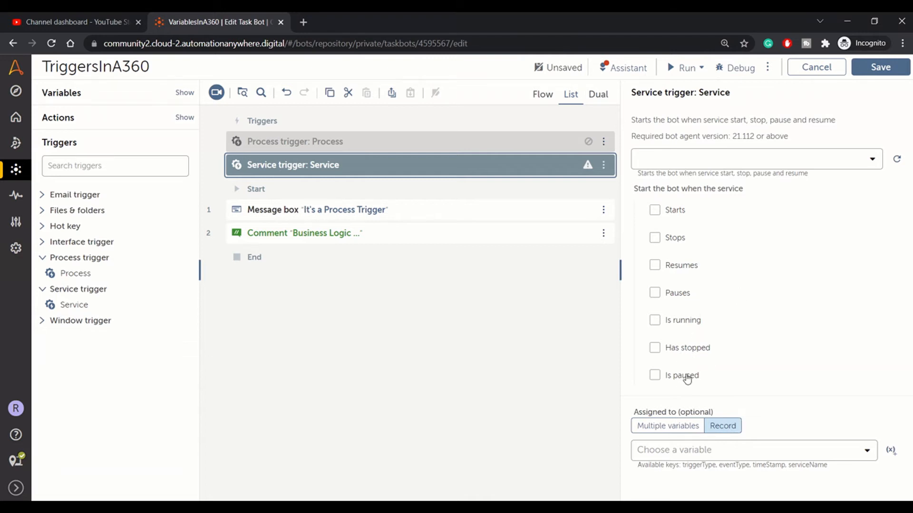
{"action": "mouse_move", "coordinate": [877, 164]}
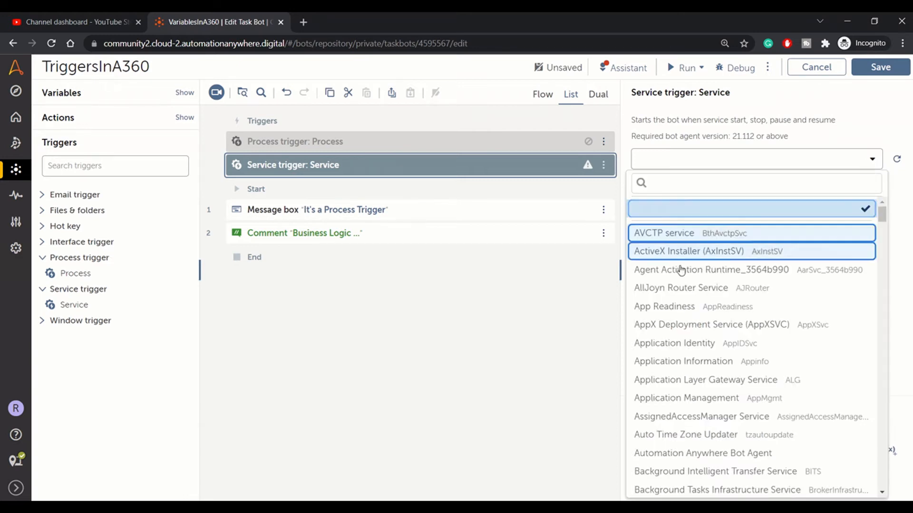
{"action": "mouse_move", "coordinate": [680, 348]}
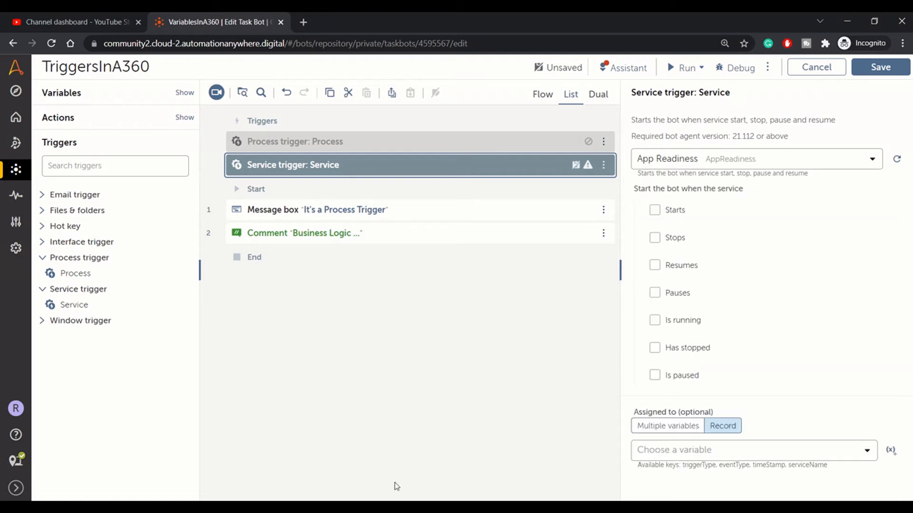
With App Readiness chosen as the service, bring up the taskbar menu for Task Manager
{"action": "right_click", "coordinate": [396, 486]}
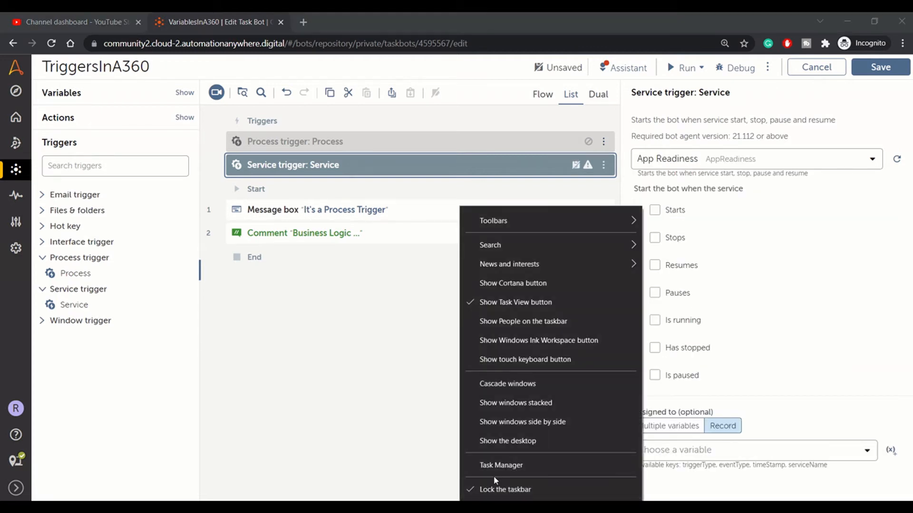
Launch Task Manager, switch to Services, and locate the stopped AppReadiness service
{"action": "left_click", "coordinate": [501, 464]}
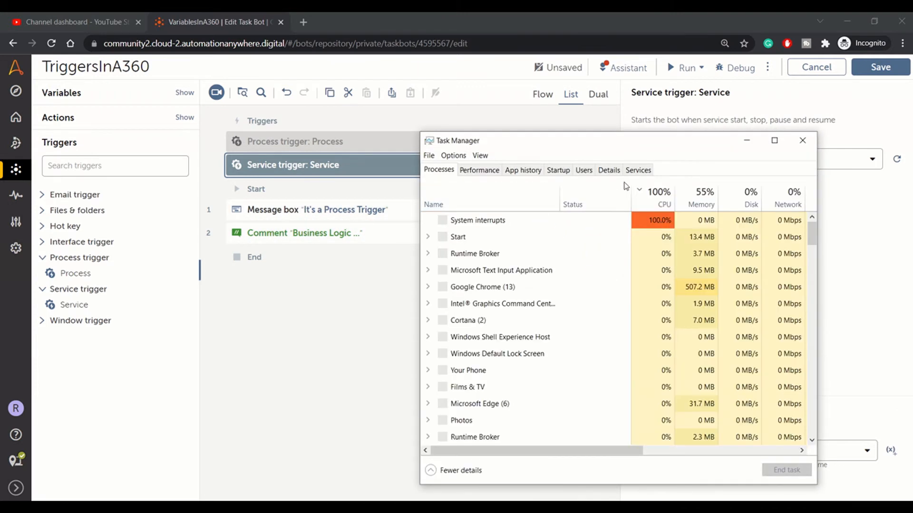
{"action": "left_click", "coordinate": [637, 169]}
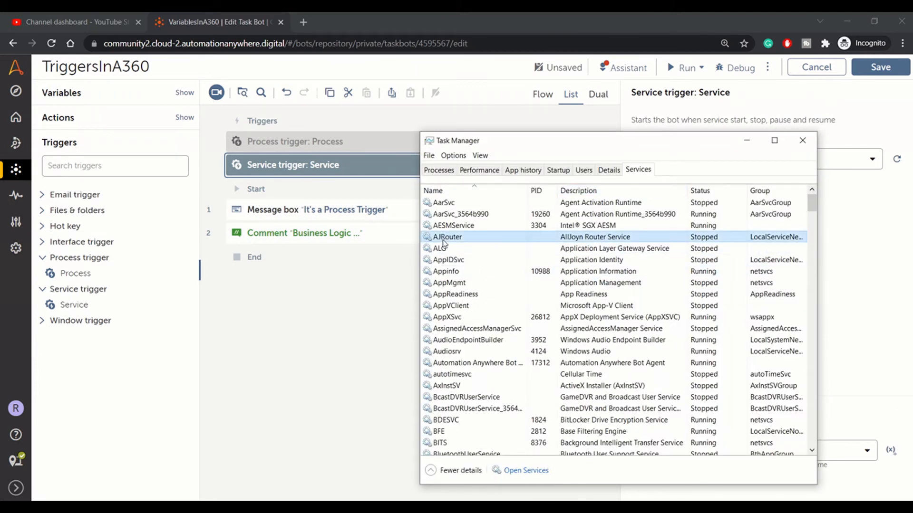
{"action": "left_click", "coordinate": [455, 294]}
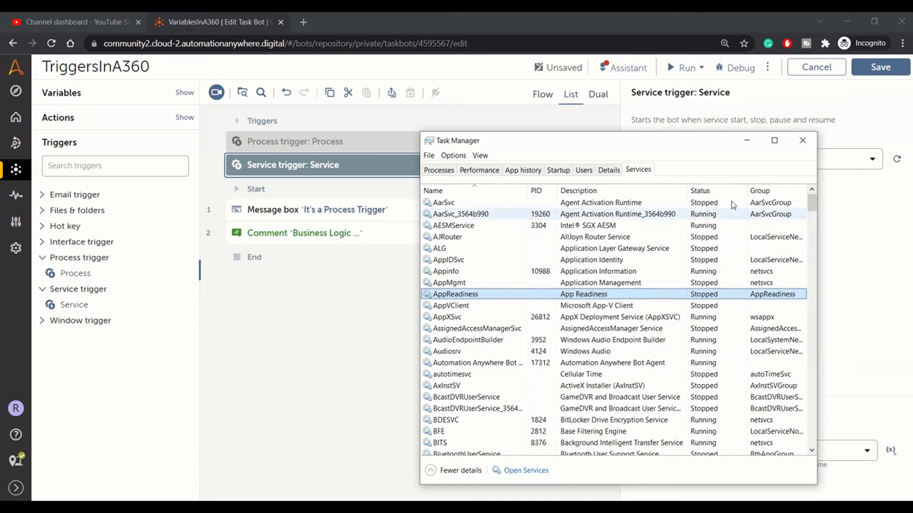
{"action": "mouse_move", "coordinate": [615, 298]}
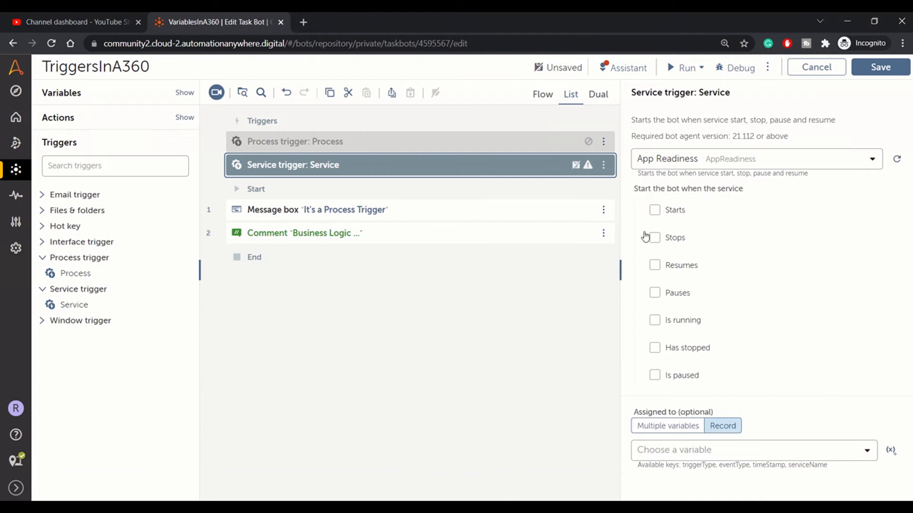
Tick Starts for the App Readiness service, save the bot, and select 'Process' in the message box text
{"action": "left_click", "coordinate": [654, 210]}
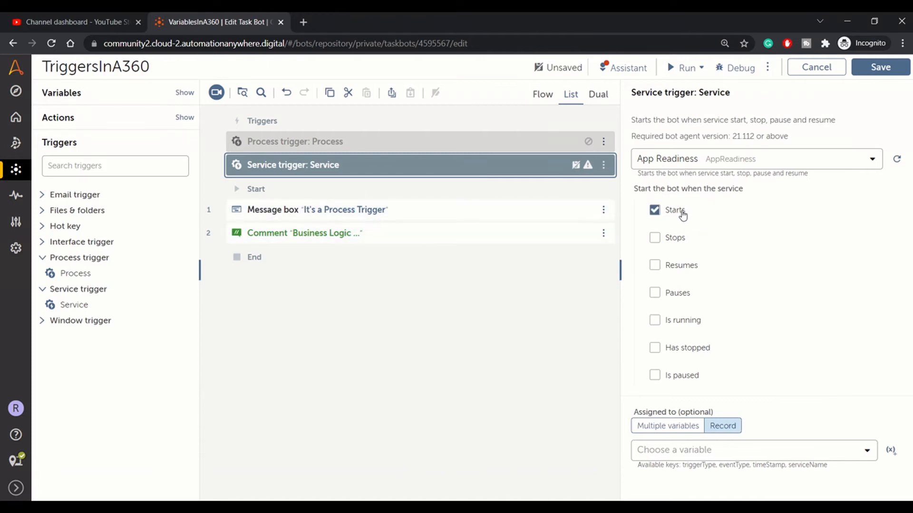
{"action": "mouse_move", "coordinate": [672, 212]}
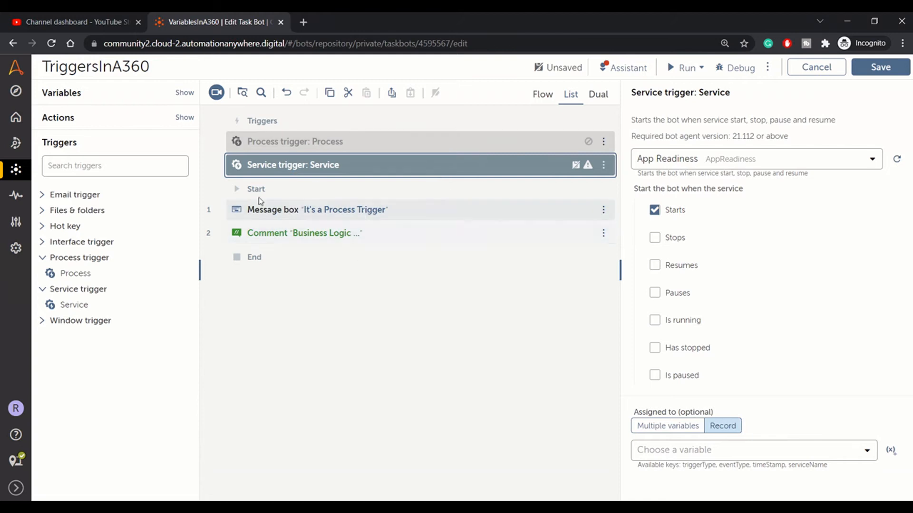
{"action": "left_click", "coordinate": [880, 67]}
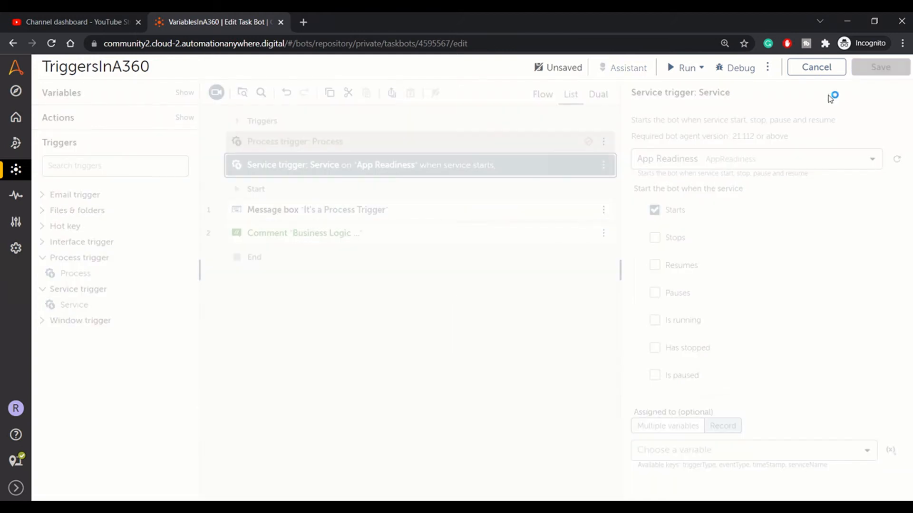
{"action": "left_click", "coordinate": [318, 209]}
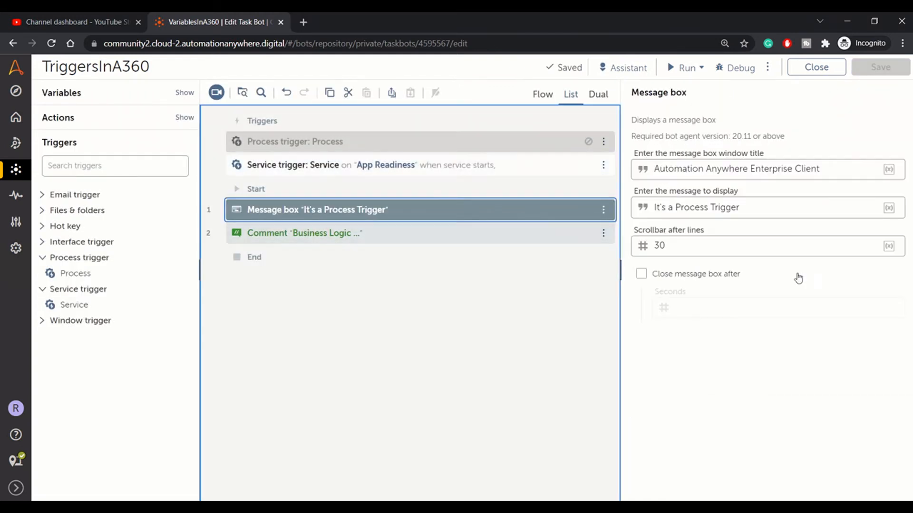
{"action": "double_click", "coordinate": [693, 208]}
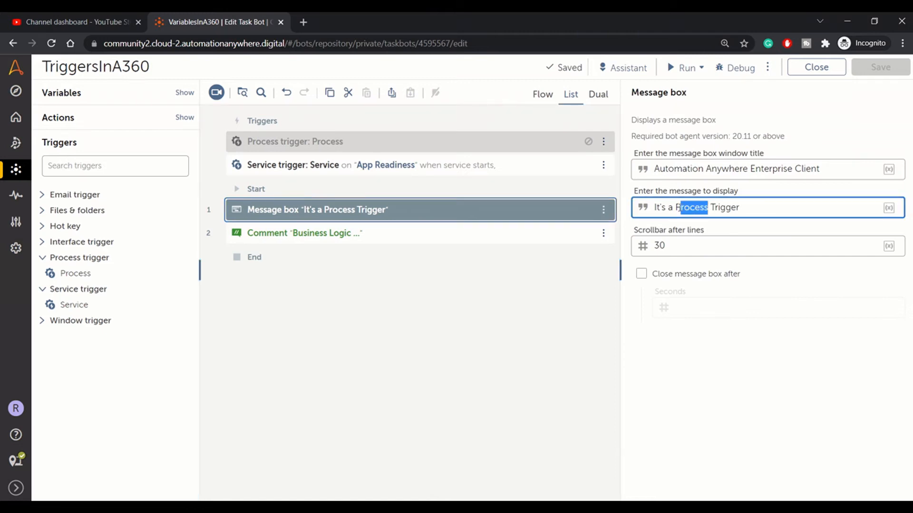
Overwrite Process with Service so the message reads It's a Service Trigger
{"action": "type", "text": "Ser"}
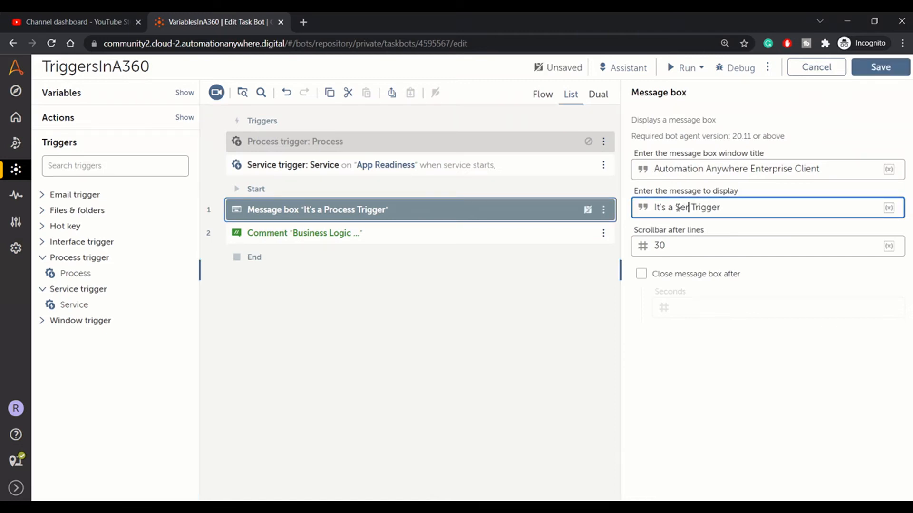
{"action": "type", "text": "vic"}
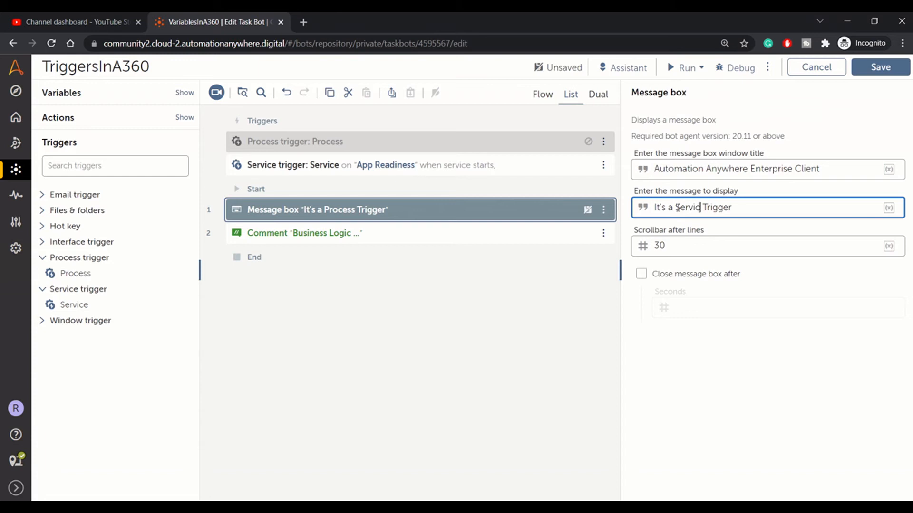
{"action": "type", "text": "e"}
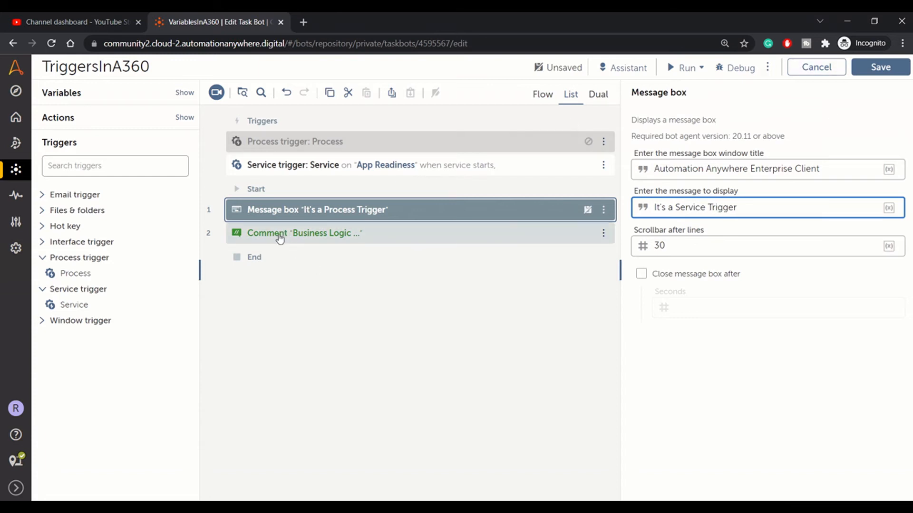
{"action": "left_click", "coordinate": [302, 233]}
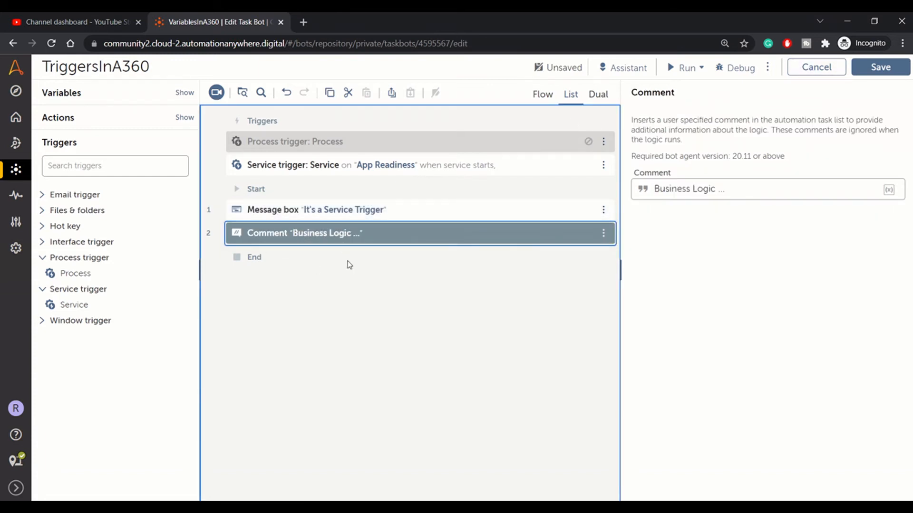
{"action": "mouse_move", "coordinate": [381, 173]}
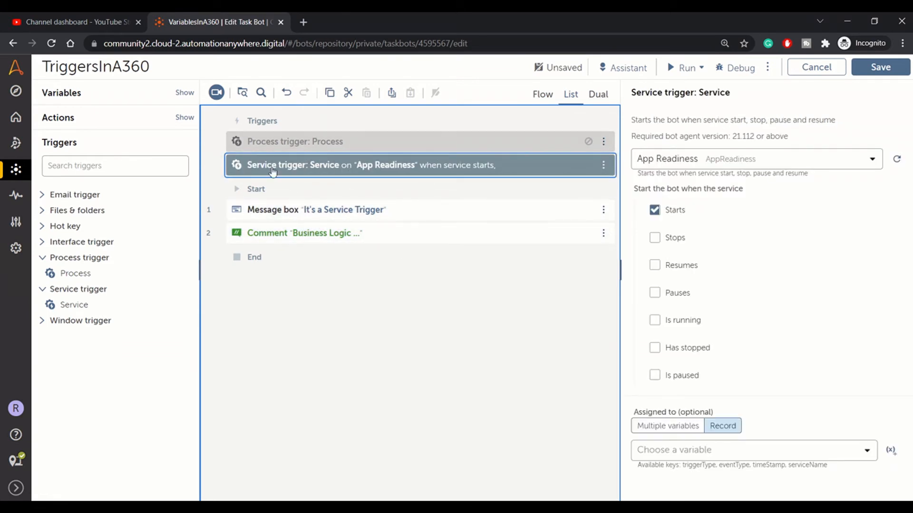
{"action": "mouse_move", "coordinate": [307, 323]}
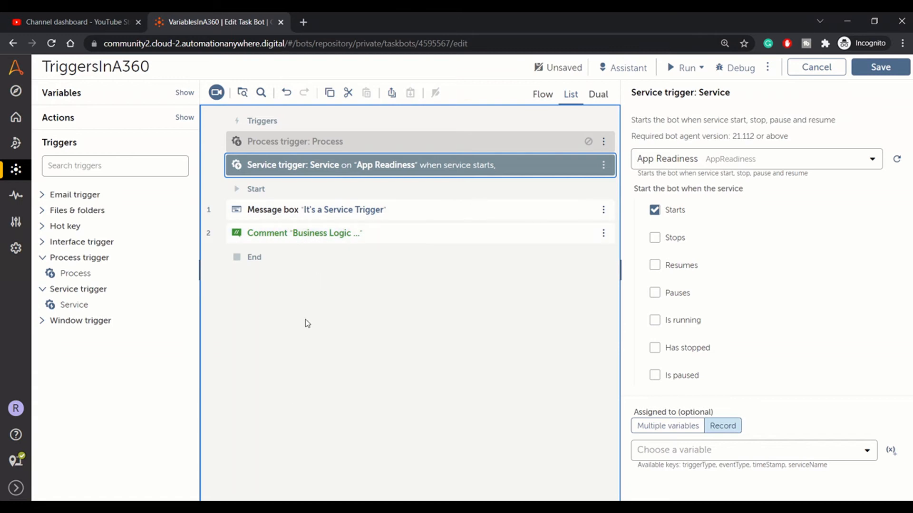
{"action": "mouse_move", "coordinate": [667, 69]}
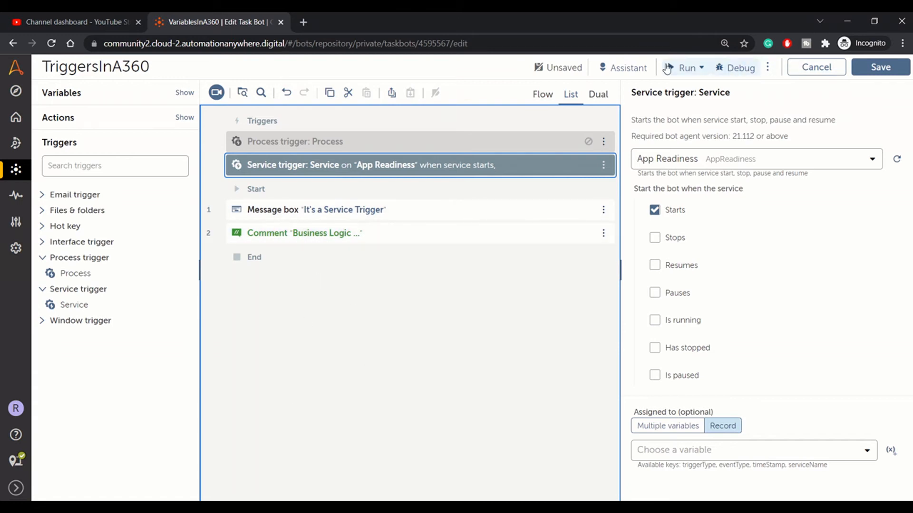
Run the bot with triggers and dismiss the 'It's a Service Trigger' message after App Readiness starts
{"action": "left_click", "coordinate": [686, 67]}
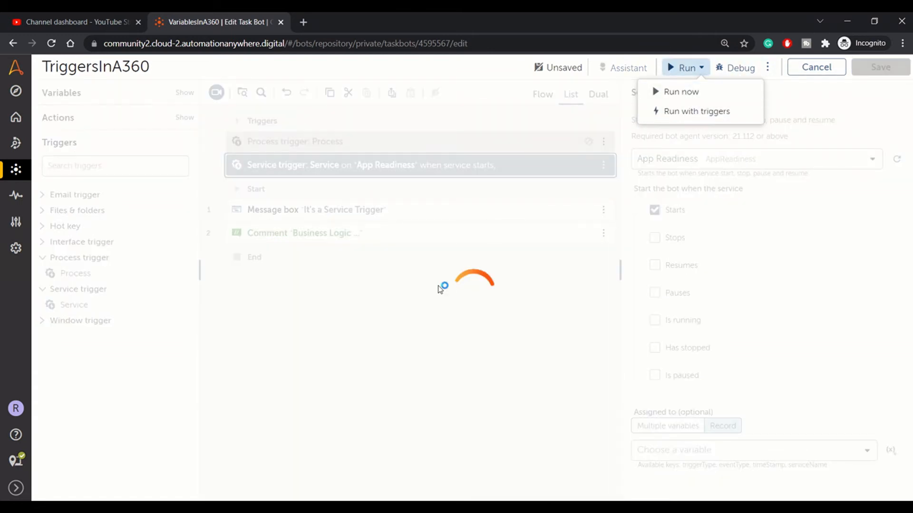
{"action": "left_click", "coordinate": [680, 91]}
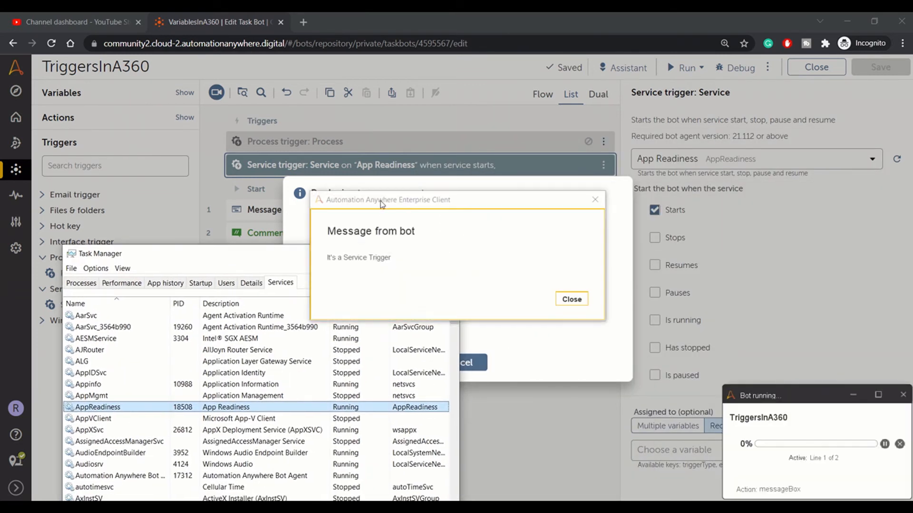
{"action": "left_click", "coordinate": [570, 298]}
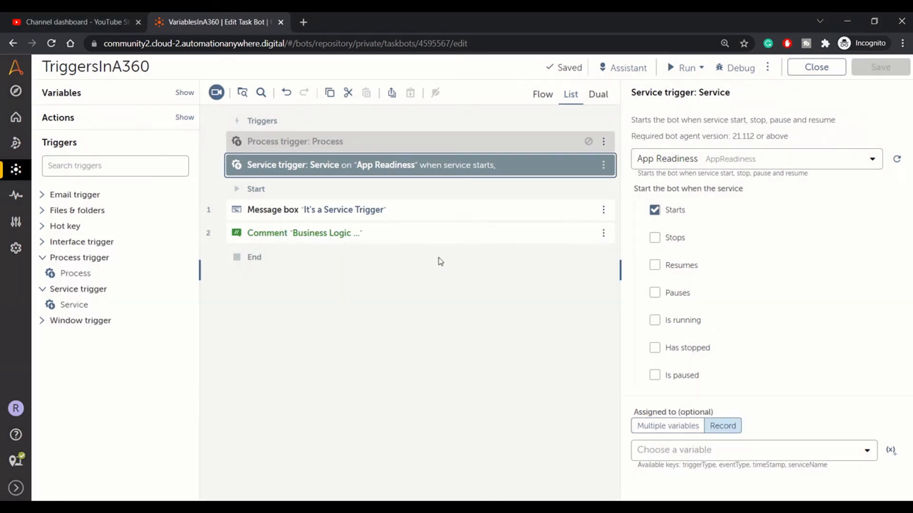
Add a Window trigger from the Triggers panel
{"action": "left_click", "coordinate": [79, 320]}
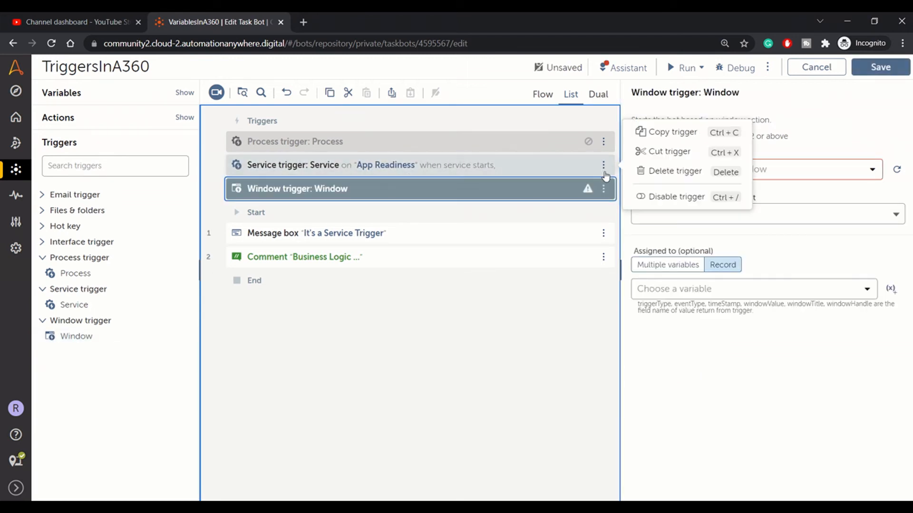
{"action": "mouse_move", "coordinate": [361, 192]}
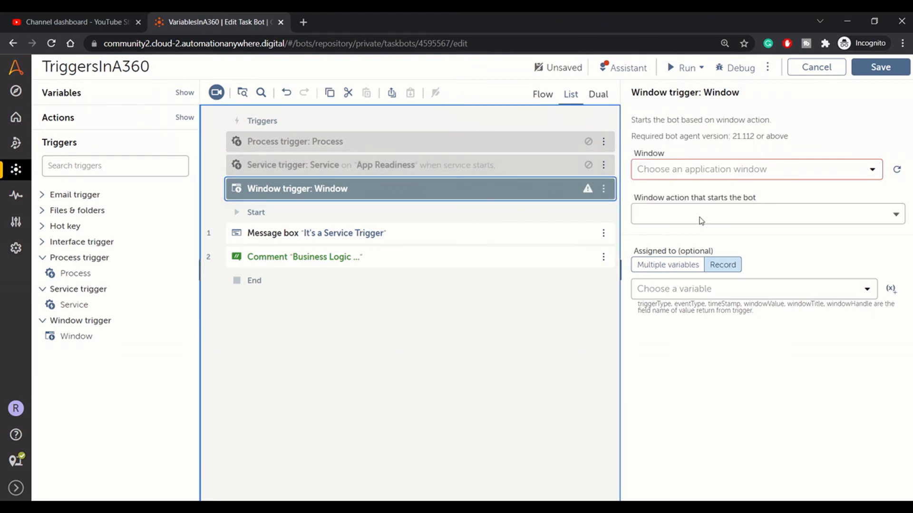
{"action": "mouse_move", "coordinate": [897, 169]}
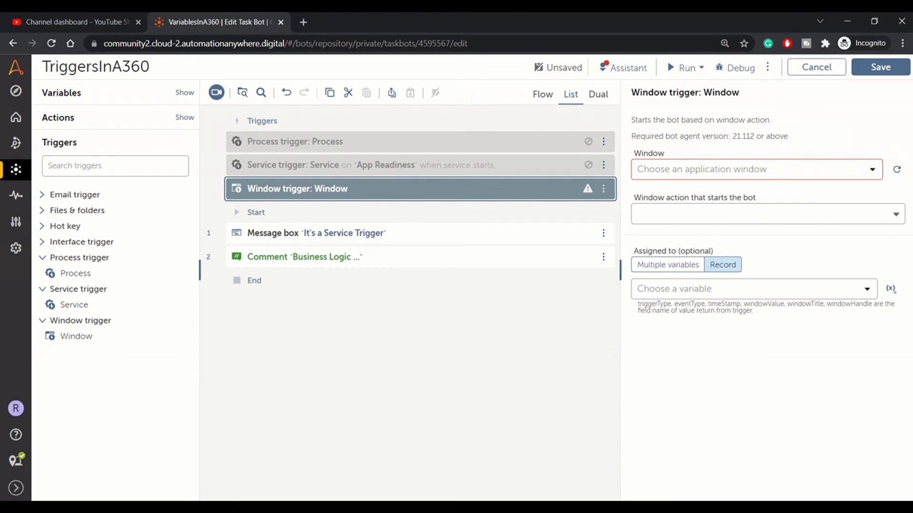
Set the Window trigger to watch the 'temp' folder window and fire on Close
{"action": "left_click", "coordinate": [872, 170]}
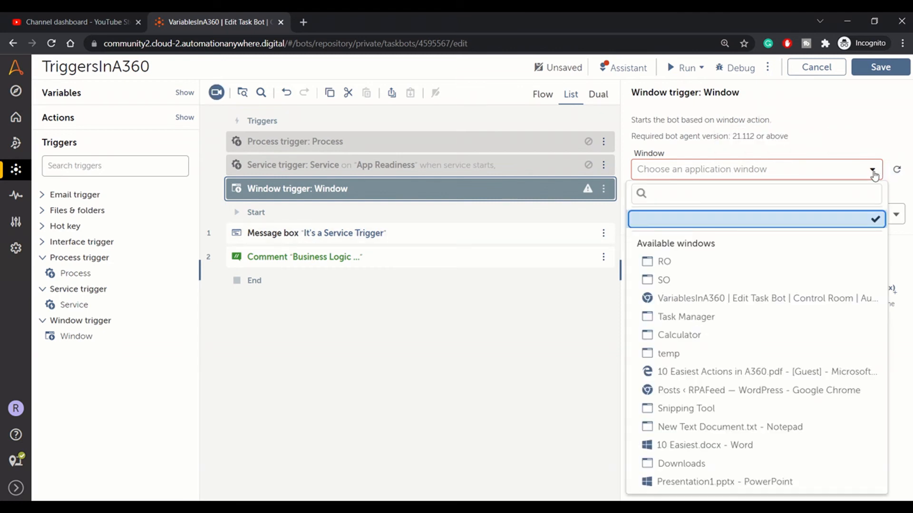
{"action": "left_click", "coordinate": [668, 354]}
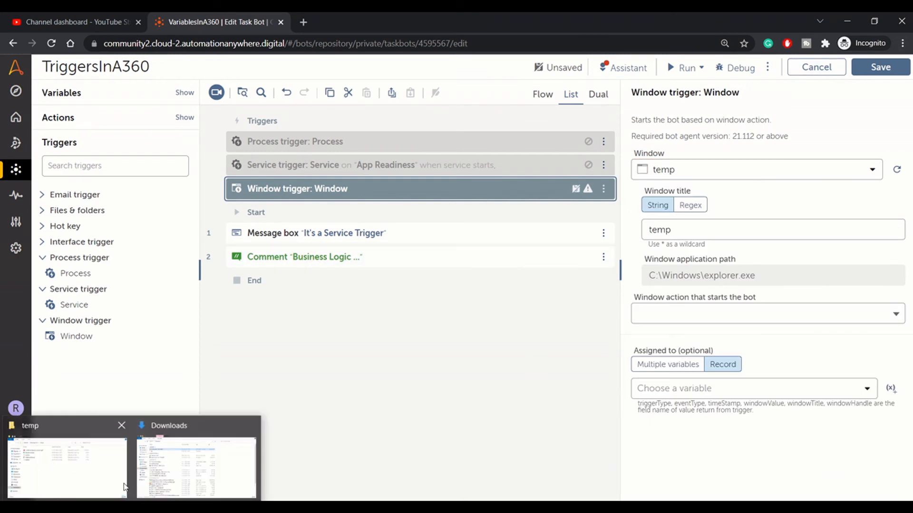
{"action": "left_click", "coordinate": [65, 466]}
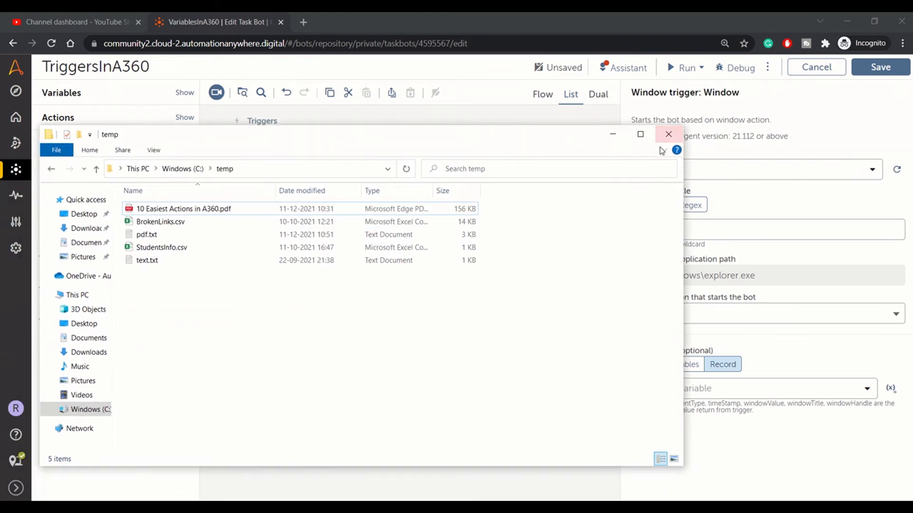
{"action": "mouse_move", "coordinate": [611, 134]}
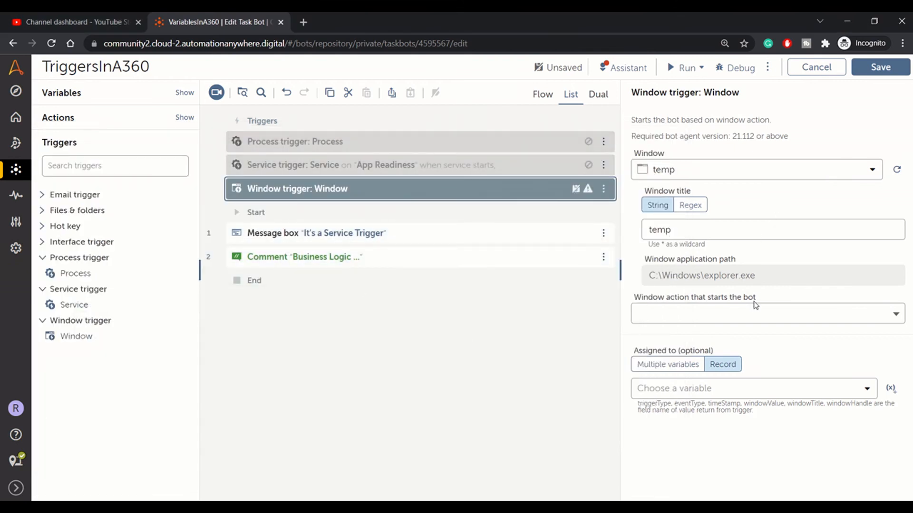
{"action": "left_click", "coordinate": [757, 313]}
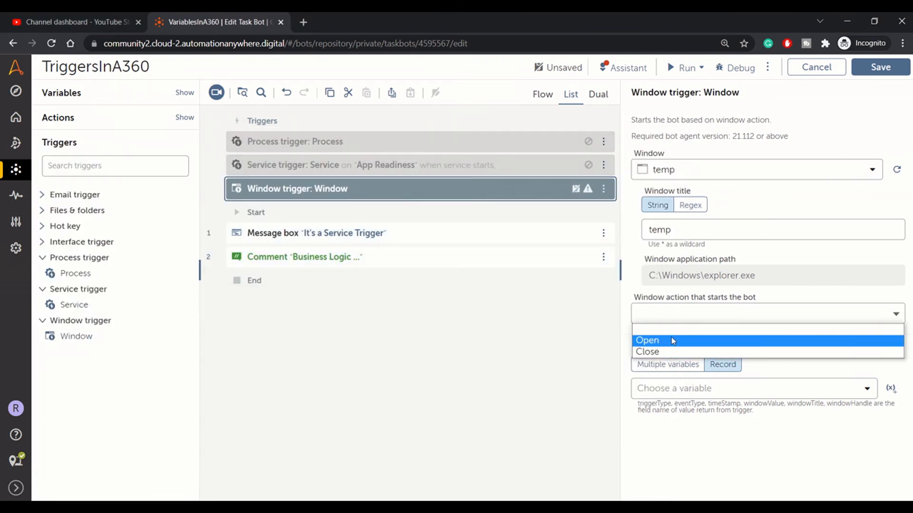
{"action": "mouse_move", "coordinate": [669, 349]}
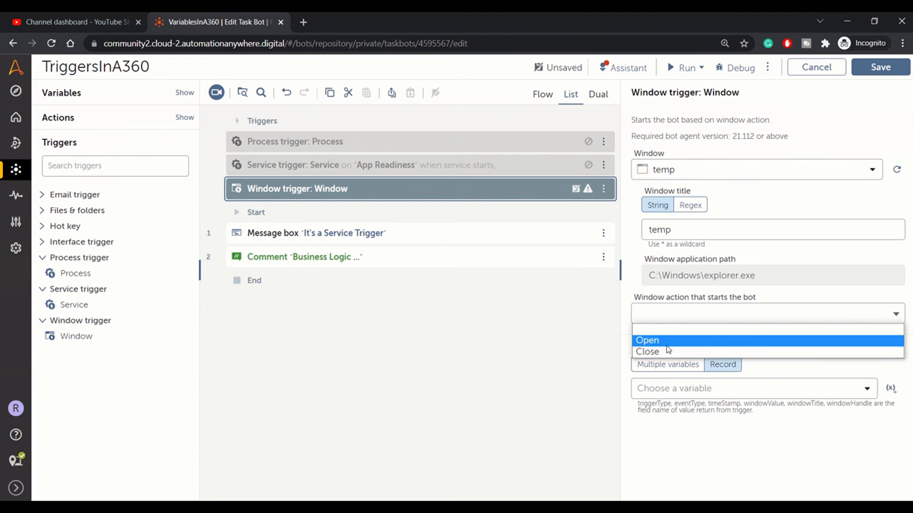
{"action": "mouse_move", "coordinate": [685, 297]}
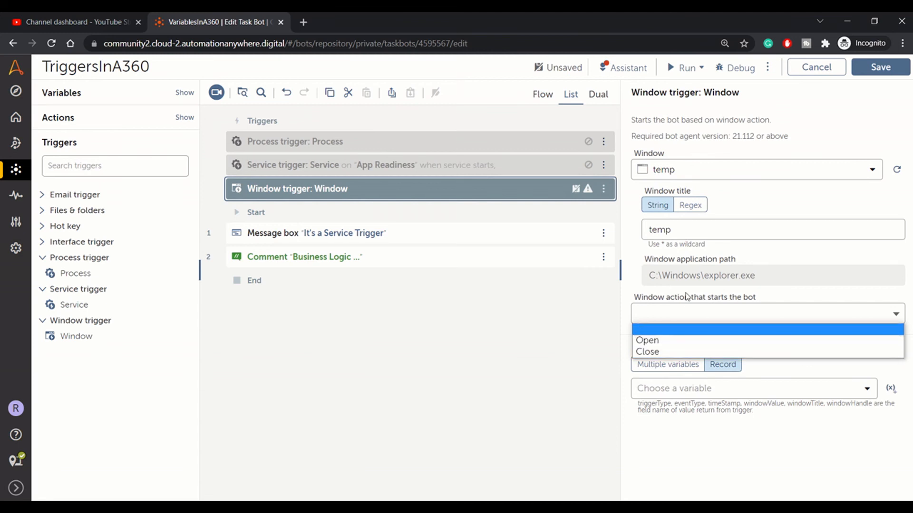
{"action": "mouse_move", "coordinate": [652, 352]}
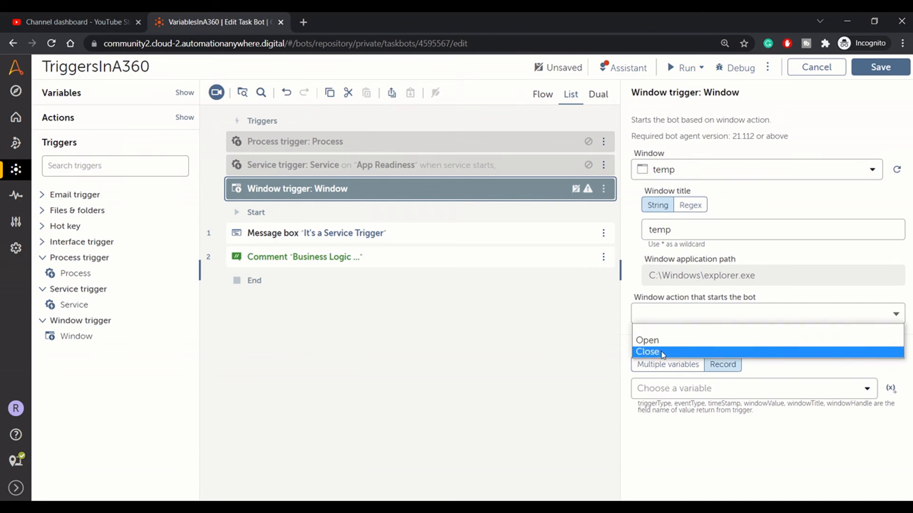
{"action": "left_click", "coordinate": [646, 352]}
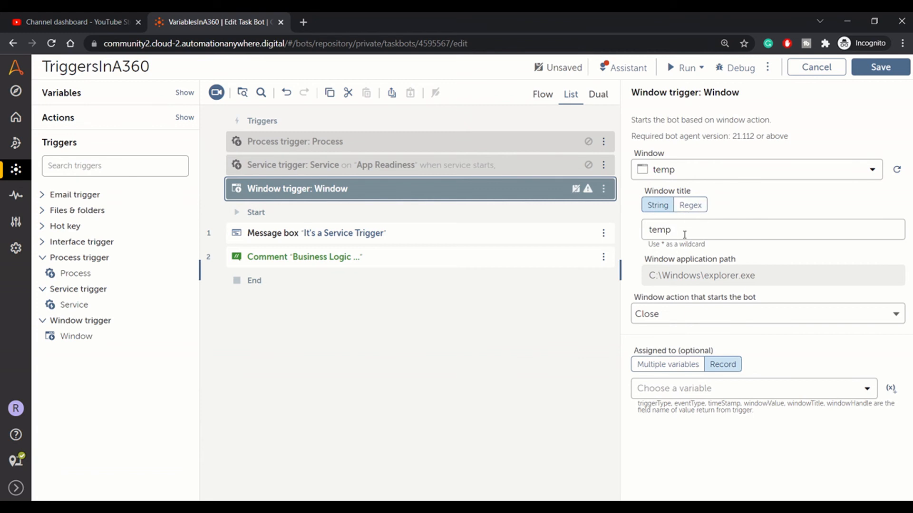
{"action": "mouse_move", "coordinate": [692, 334]}
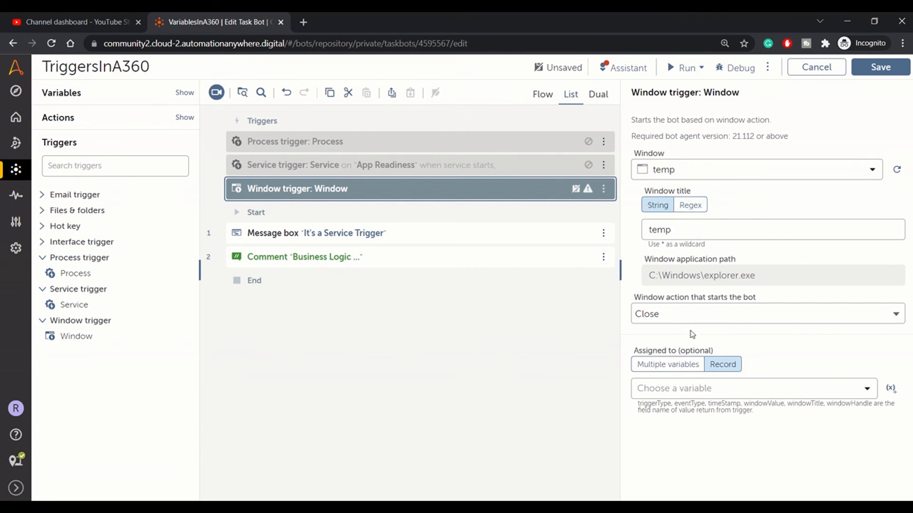
{"action": "mouse_move", "coordinate": [687, 376]}
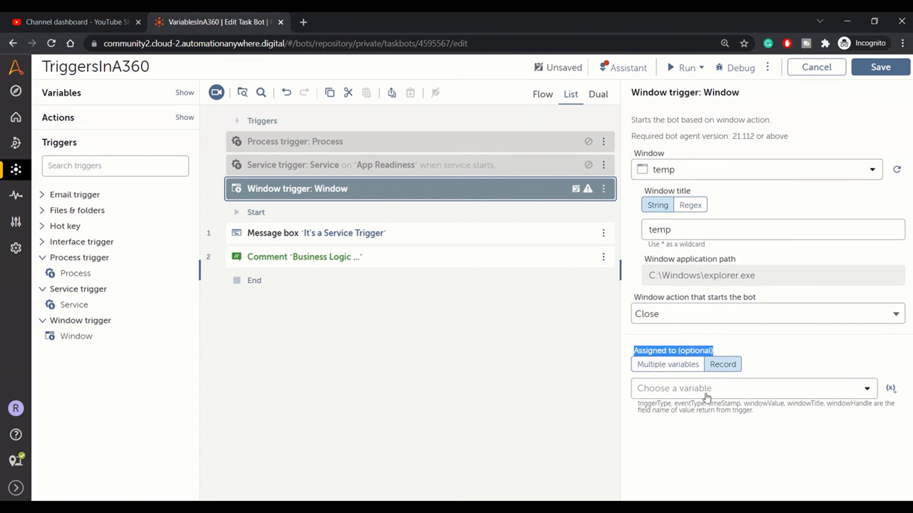
{"action": "mouse_move", "coordinate": [710, 406]}
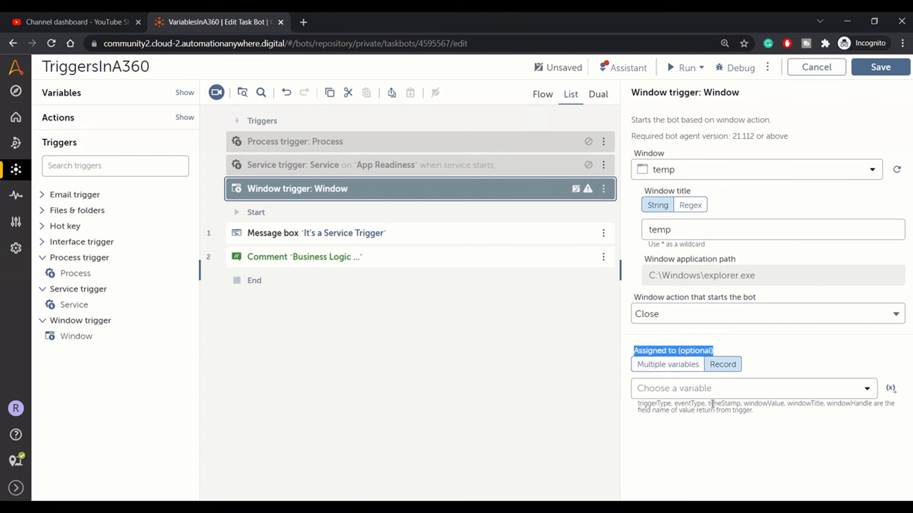
{"action": "mouse_move", "coordinate": [693, 405]}
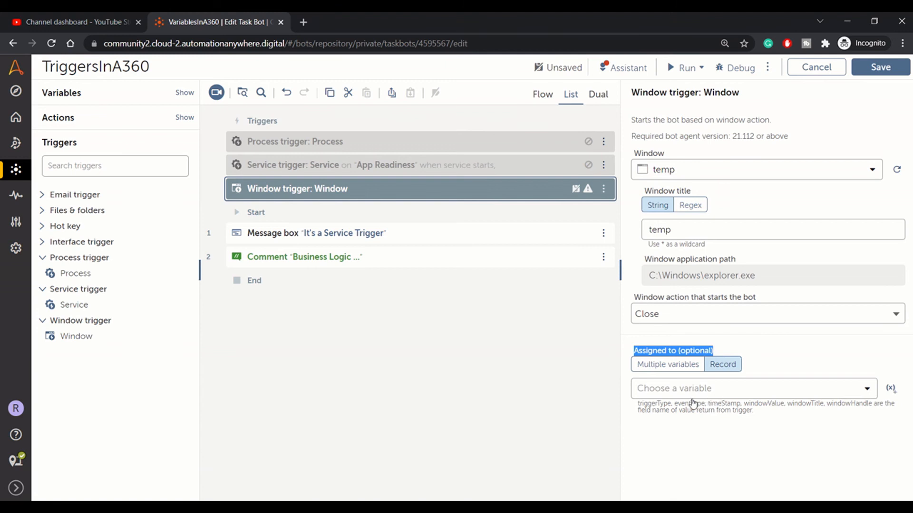
{"action": "mouse_move", "coordinate": [718, 355]}
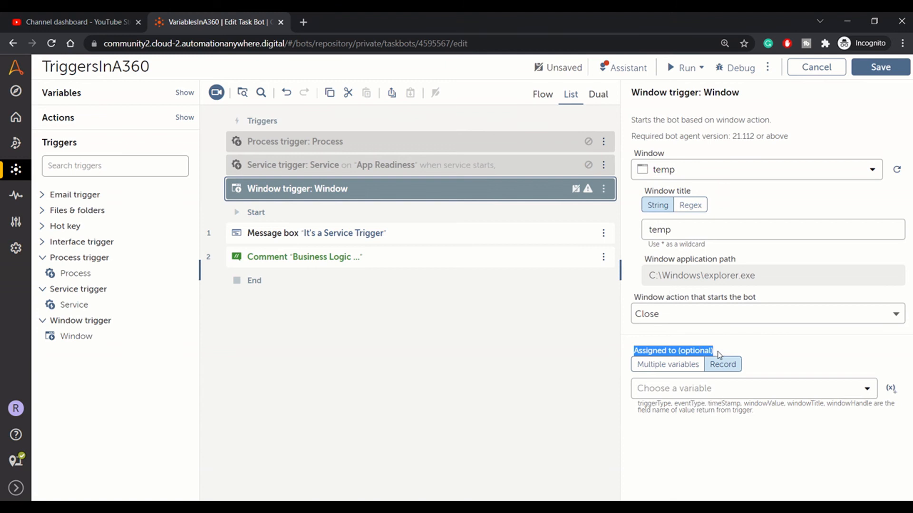
{"action": "mouse_move", "coordinate": [354, 152]}
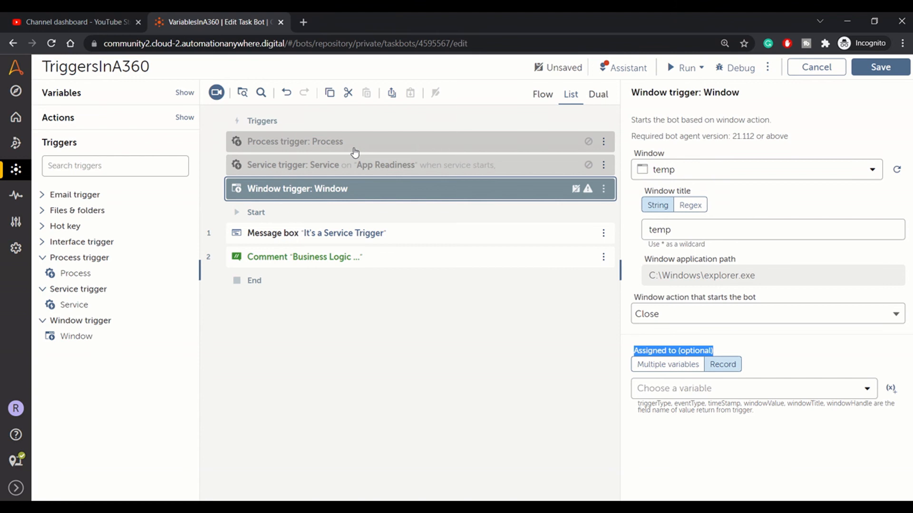
Review the disabled Service trigger's settings and return to the Window trigger
{"action": "left_click", "coordinate": [367, 164]}
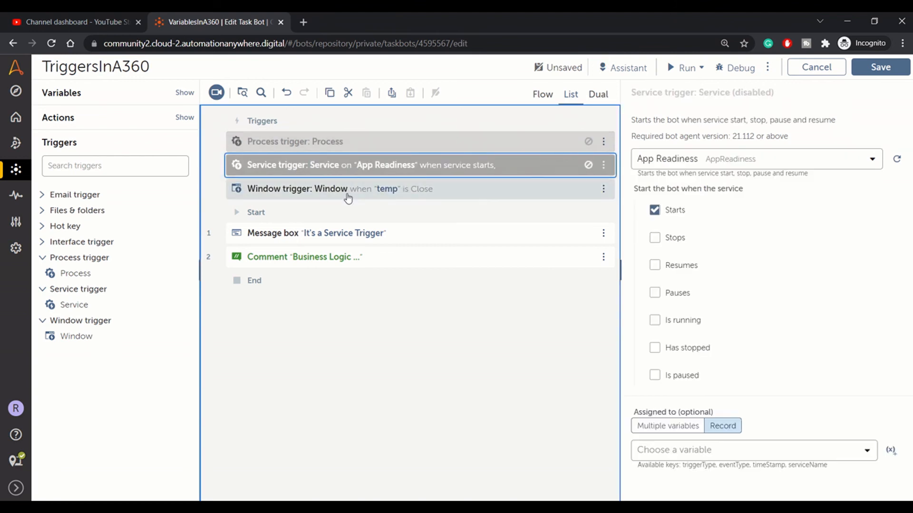
{"action": "left_click", "coordinate": [340, 188]}
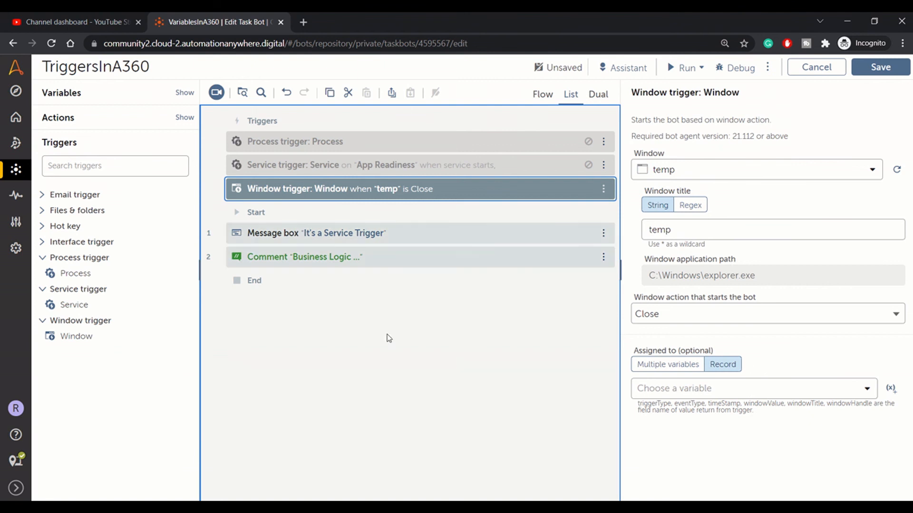
Save the bot, then reword the message box to read "It's a Window Trigger"
{"action": "left_click", "coordinate": [880, 66]}
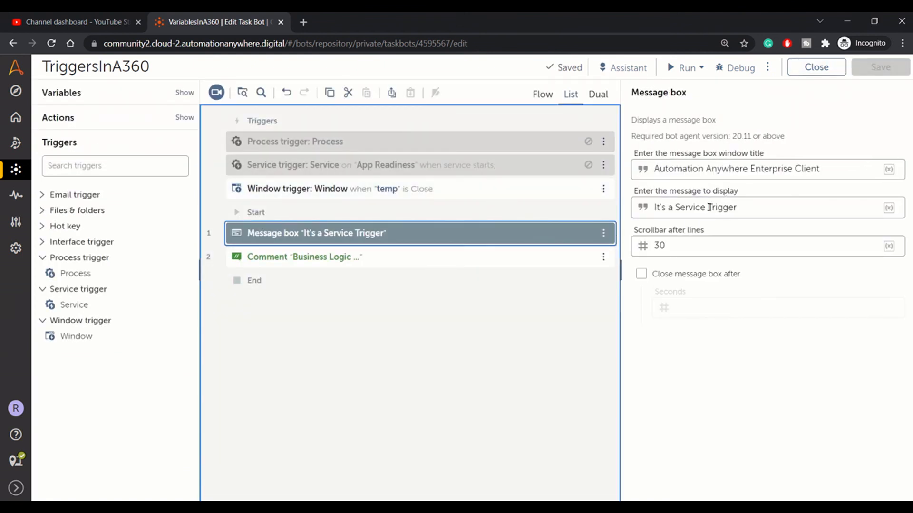
{"action": "double_click", "coordinate": [690, 208]}
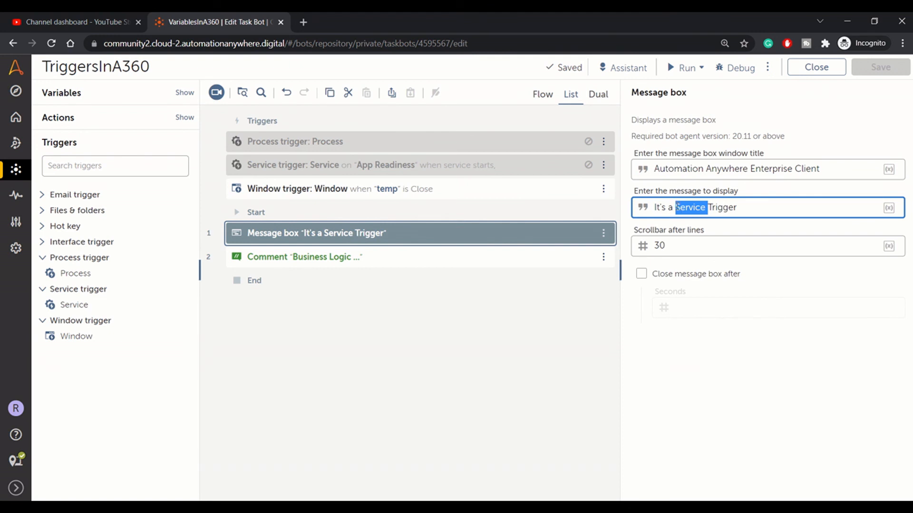
{"action": "type", "text": "Window"}
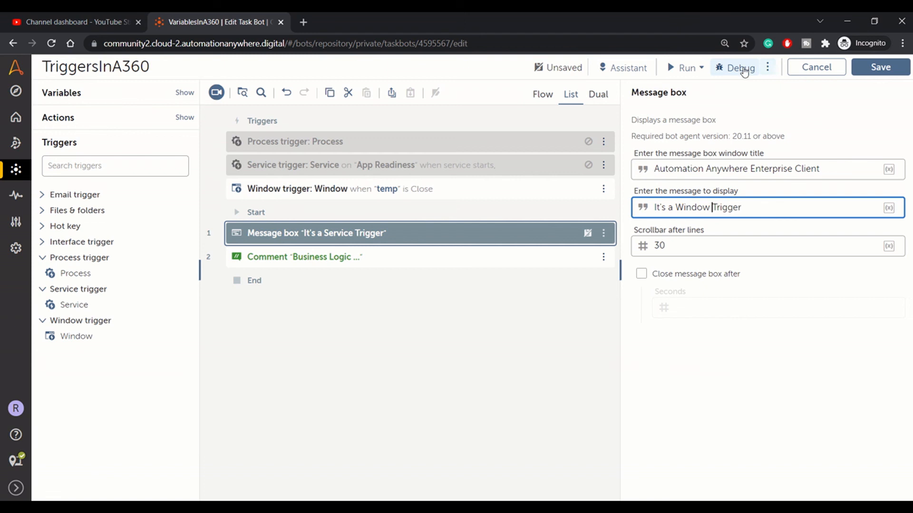
{"action": "left_click", "coordinate": [700, 67]}
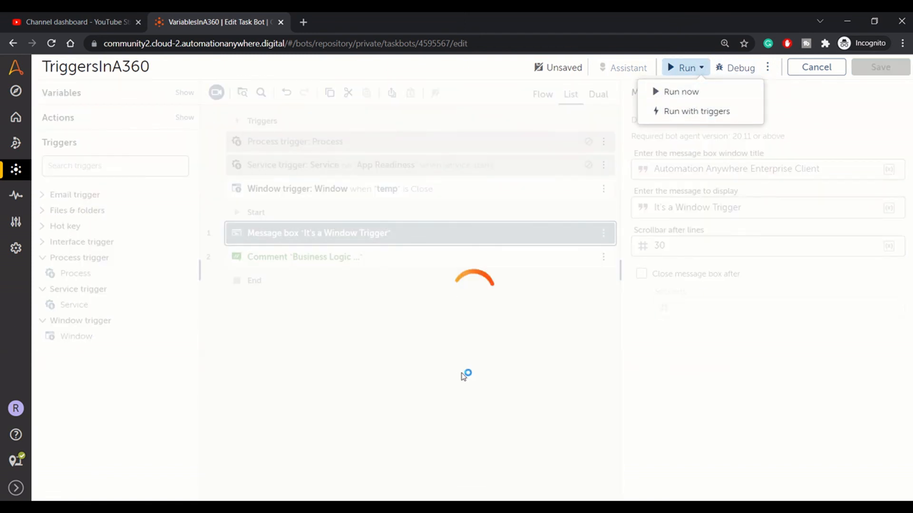
Run with triggers, close the temp folder to fire the bot, and dismiss the message and success notice
{"action": "left_click", "coordinate": [680, 92]}
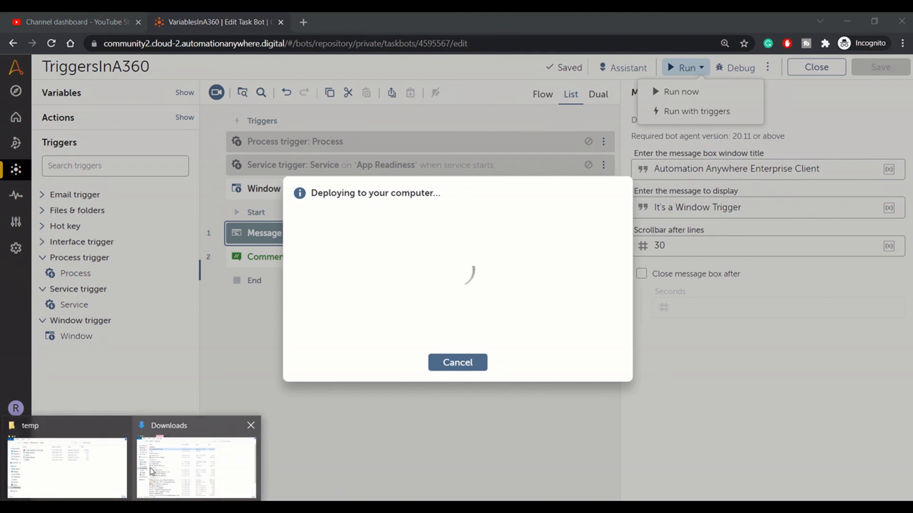
{"action": "left_click", "coordinate": [66, 466]}
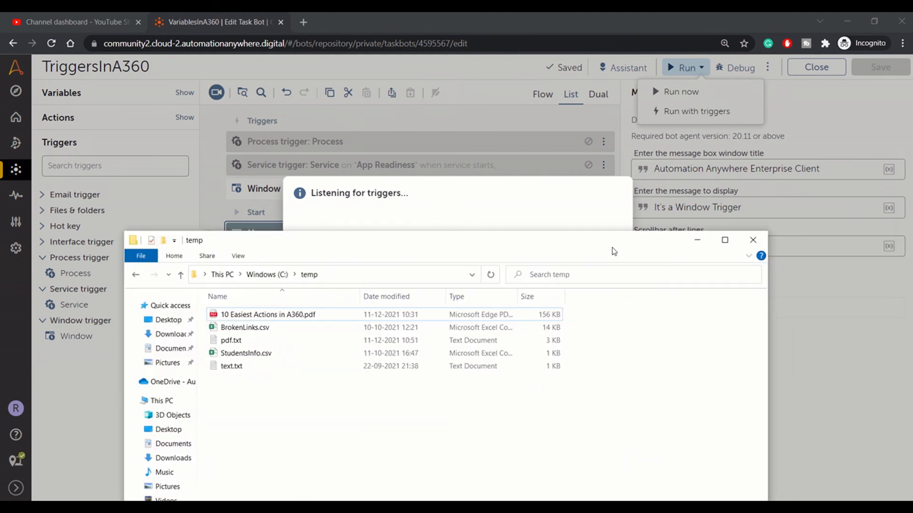
{"action": "left_click", "coordinate": [681, 92]}
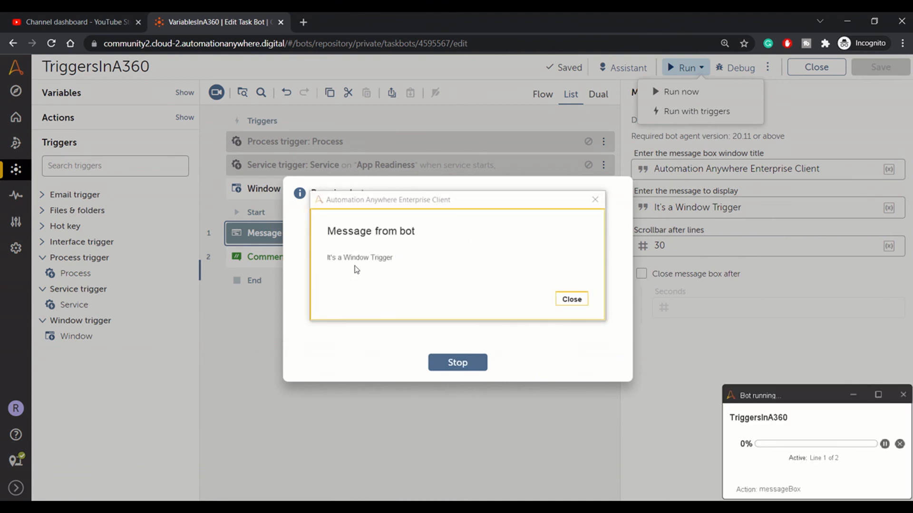
{"action": "left_click", "coordinate": [570, 298]}
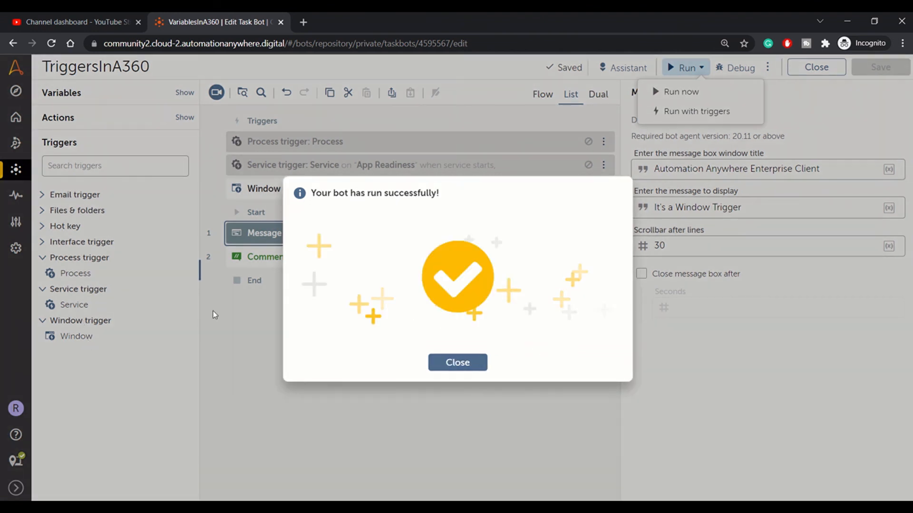
{"action": "left_click", "coordinate": [458, 362]}
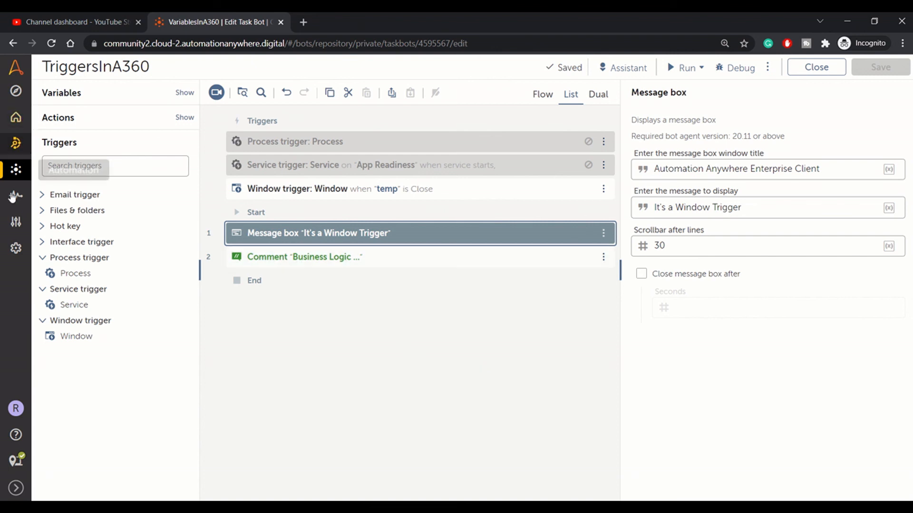
{"action": "mouse_move", "coordinate": [408, 312]}
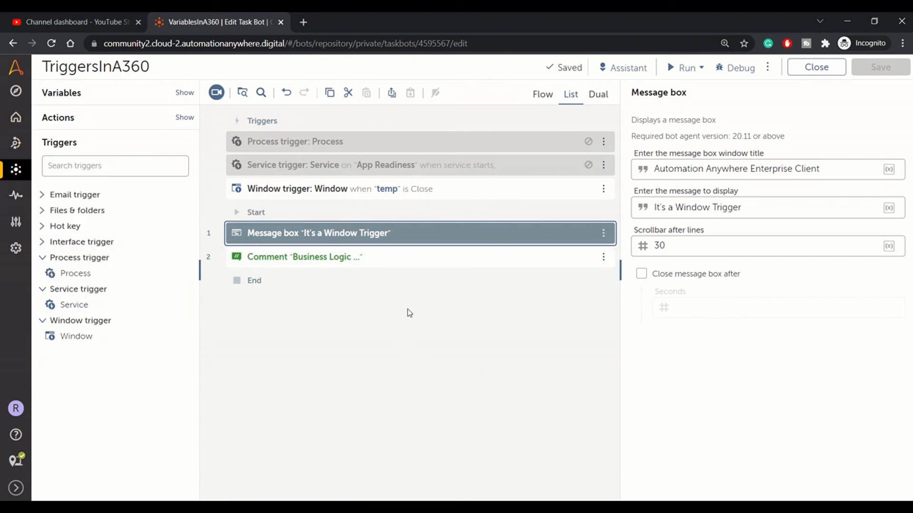